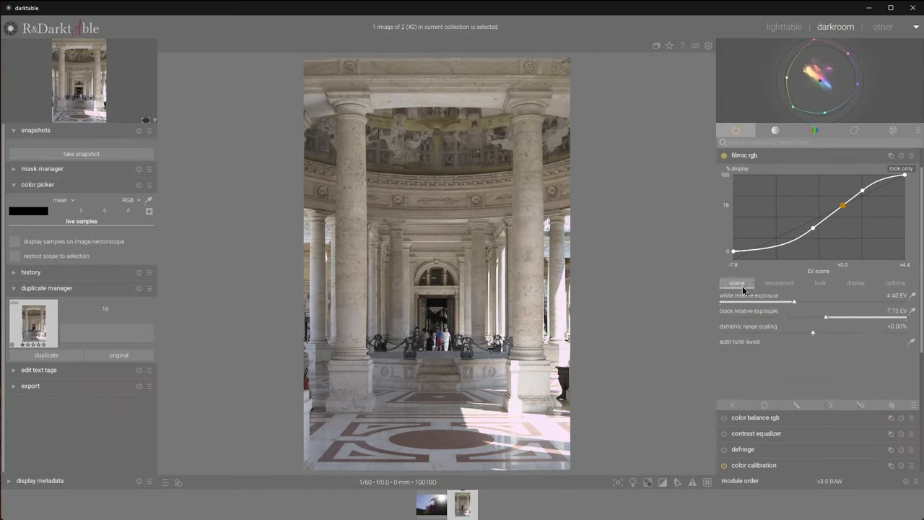
Raise Exposure and Contrast and pull back Highlights to recover the bright sky
left_click(780, 282)
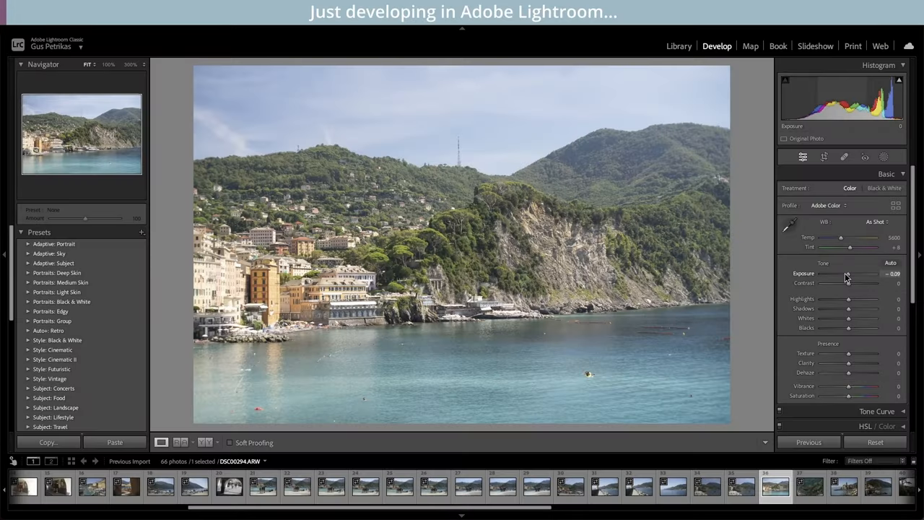
left_click_drag(851, 274, 830, 275)
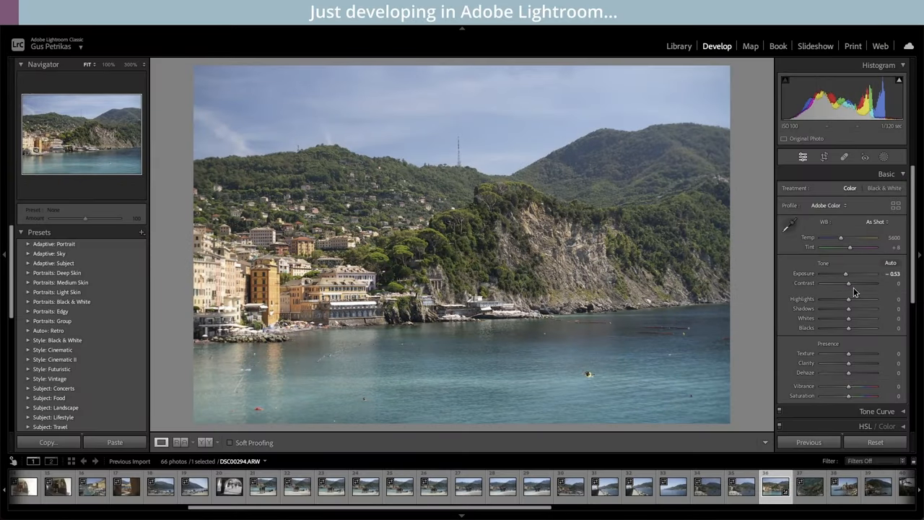
left_click_drag(849, 283, 859, 283)
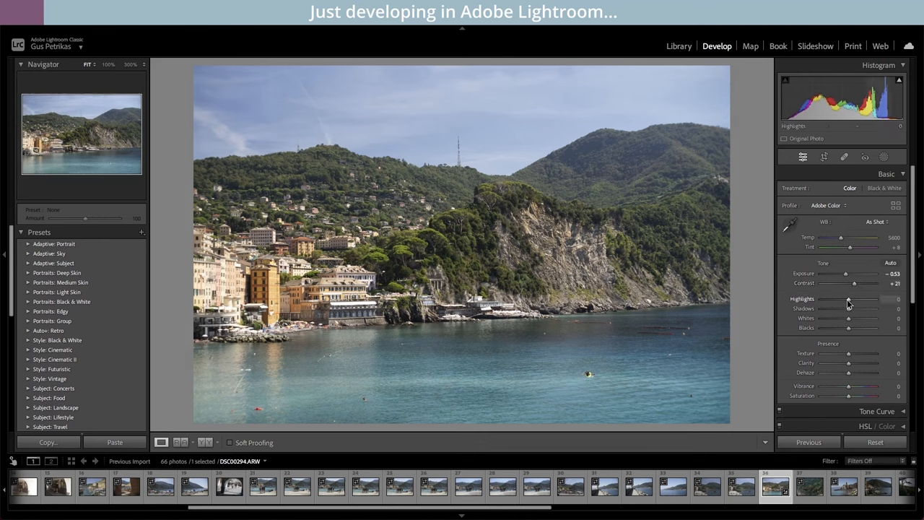
left_click_drag(849, 298, 870, 299)
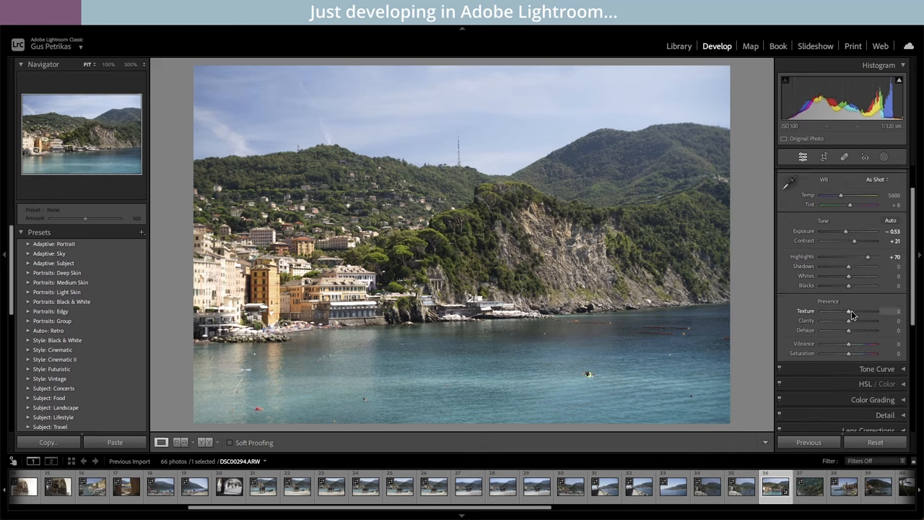
Add Texture to the hillside and boost Vibrance for bluer water
left_click_drag(848, 312, 857, 312)
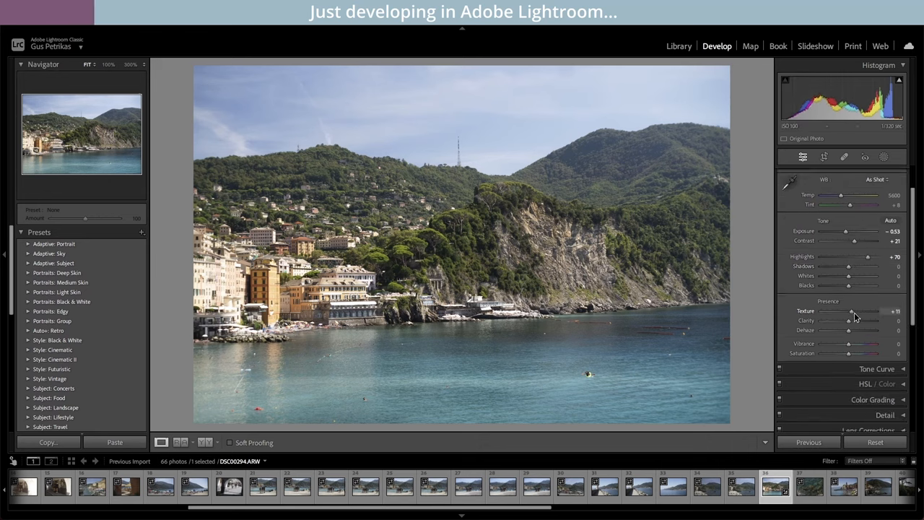
mouse_move(849, 334)
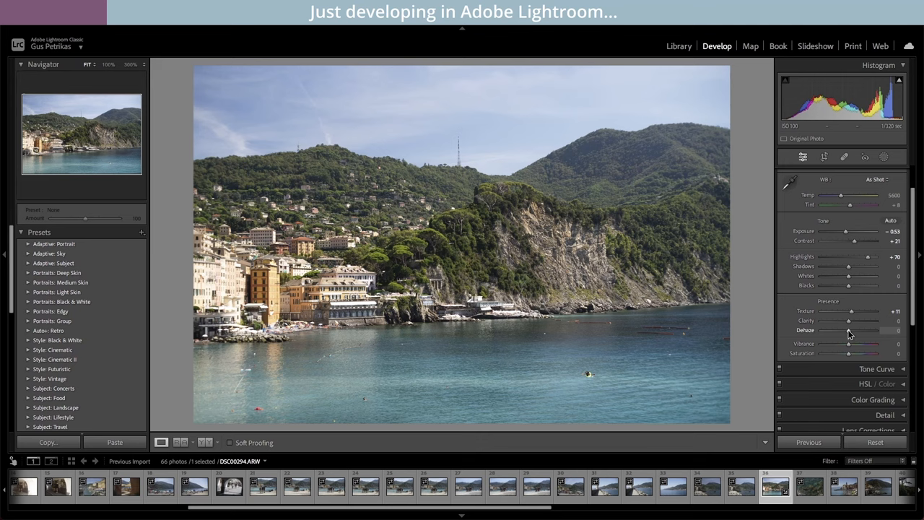
mouse_move(851, 347)
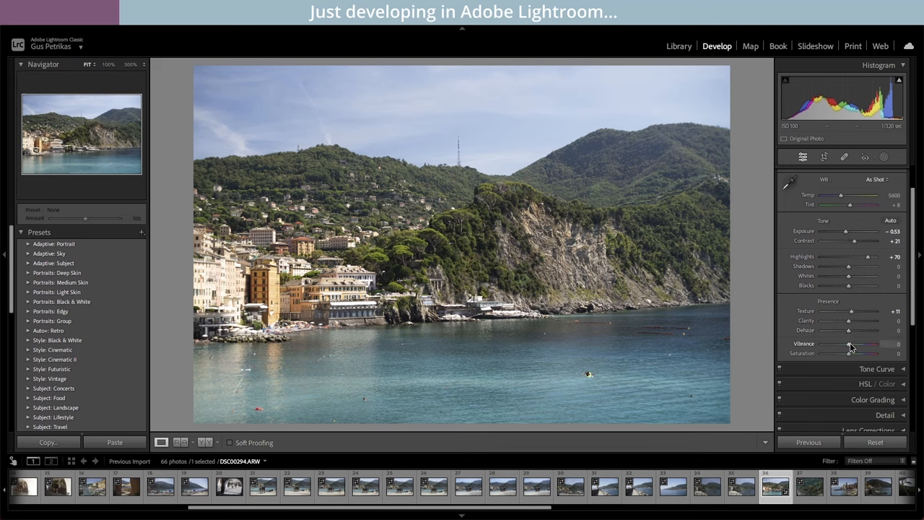
left_click_drag(849, 346, 869, 347)
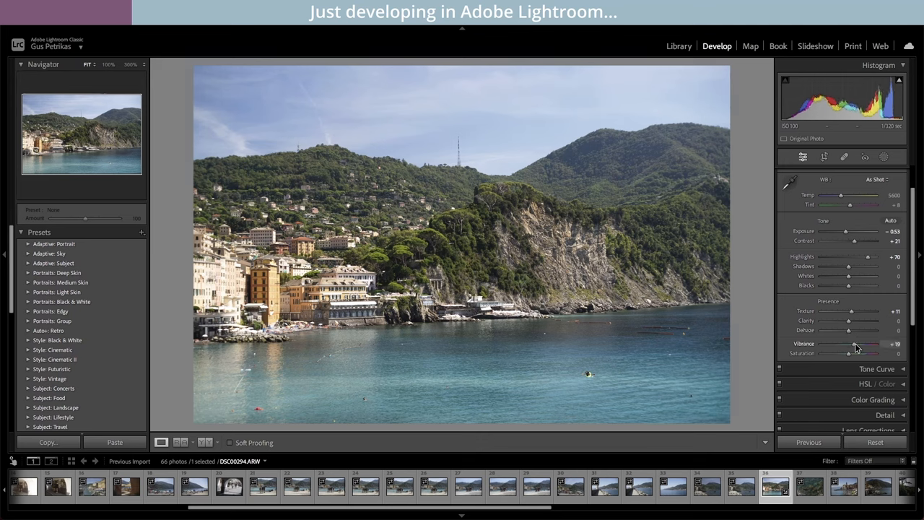
left_click_drag(856, 353, 866, 352)
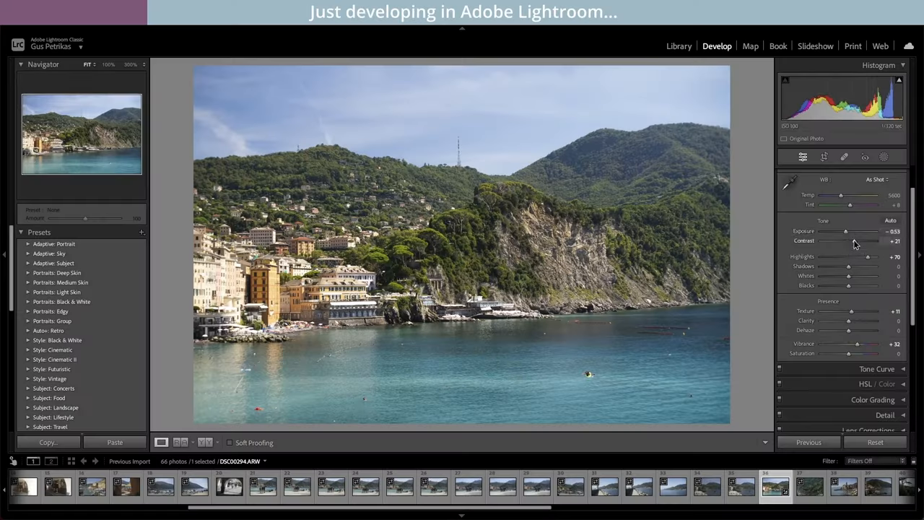
Nudge Exposure up slightly and start reshaping the Tone Curve
left_click_drag(845, 231, 849, 231)
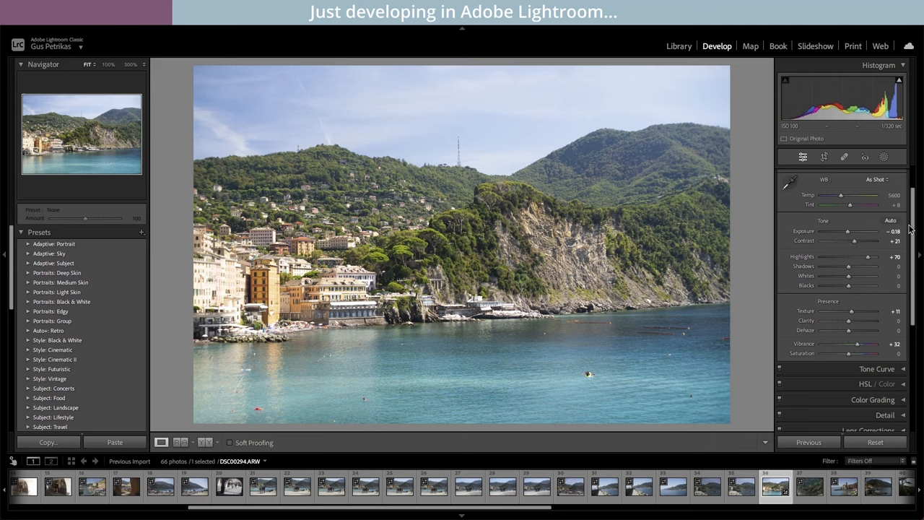
scroll("down", 3)
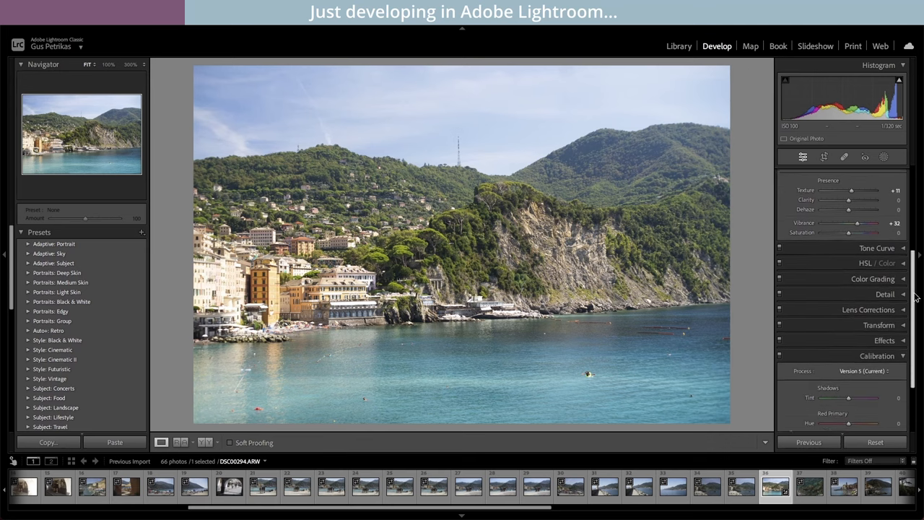
left_click(875, 242)
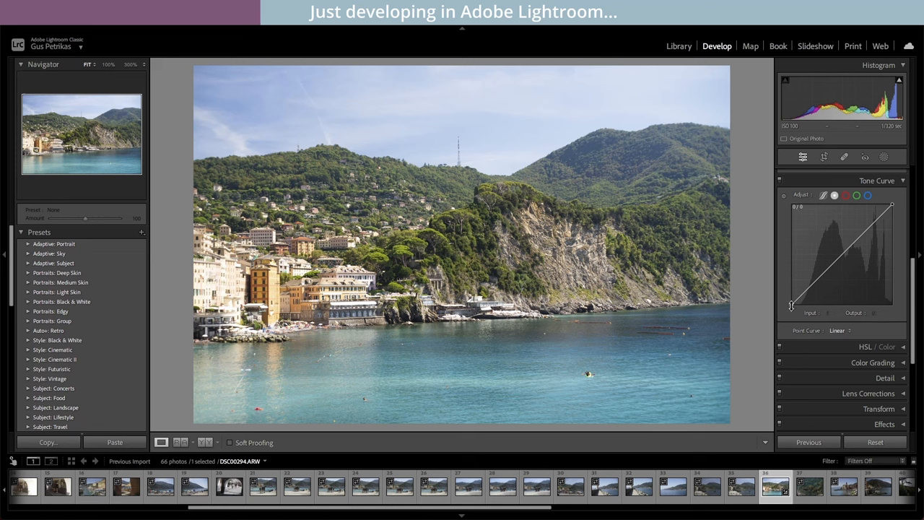
left_click_drag(791, 306, 791, 294)
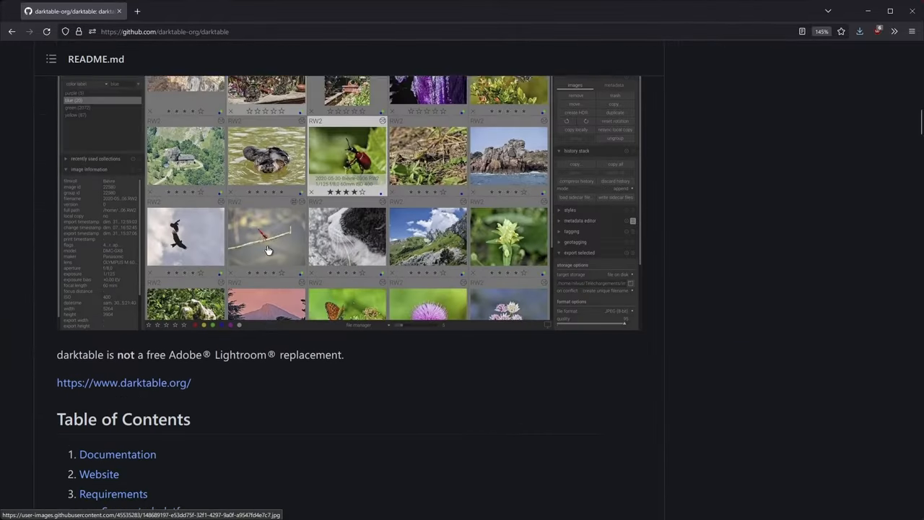
Select the README sentence 'not a free Adobe Lightroom replacement'
scroll("down", 3)
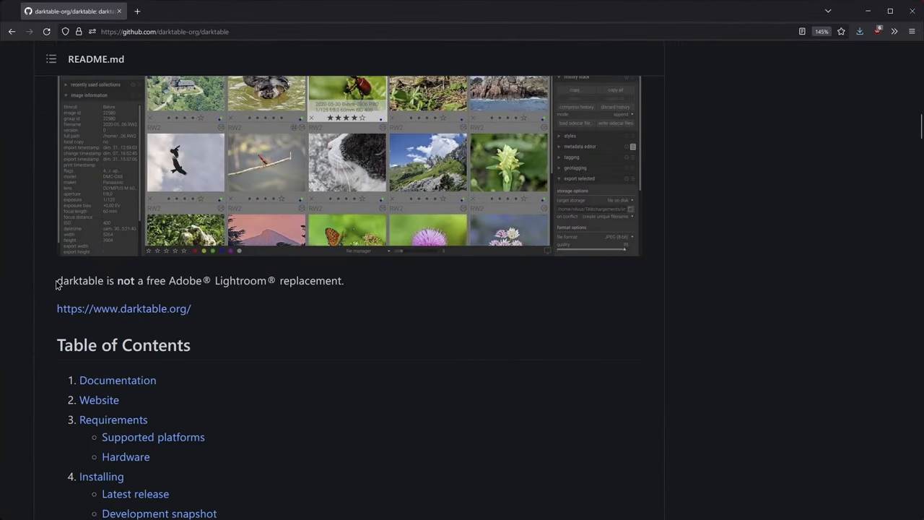
left_click_drag(57, 280, 220, 280)
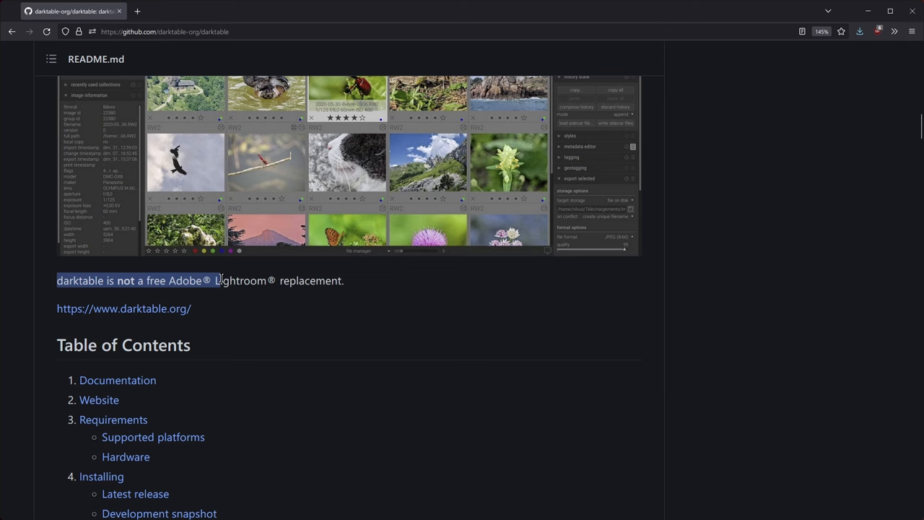
left_click_drag(219, 280, 343, 281)
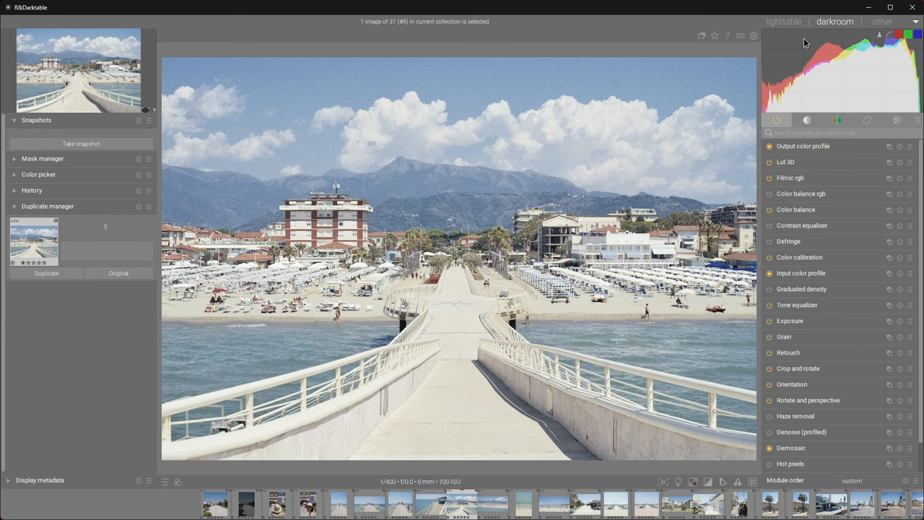
Switch to lighttable and show the beach film roll's thumbnails
left_click(783, 21)
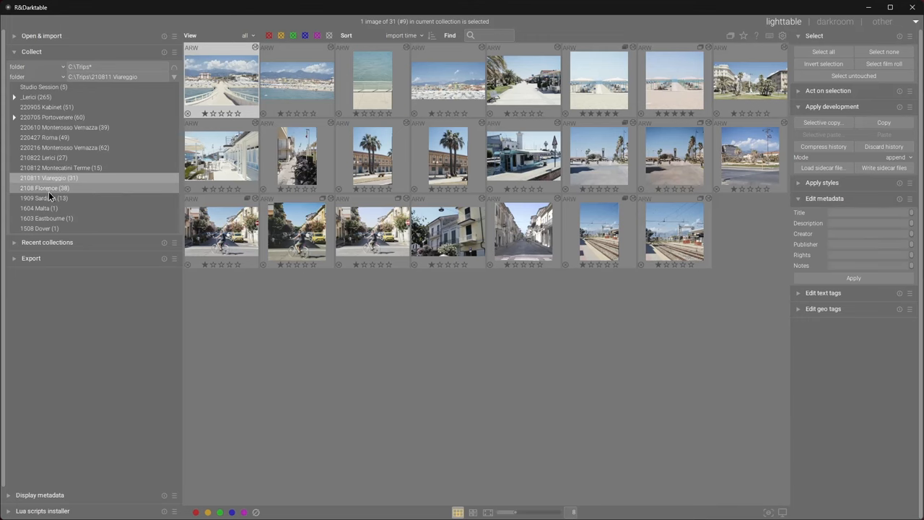
left_click(43, 198)
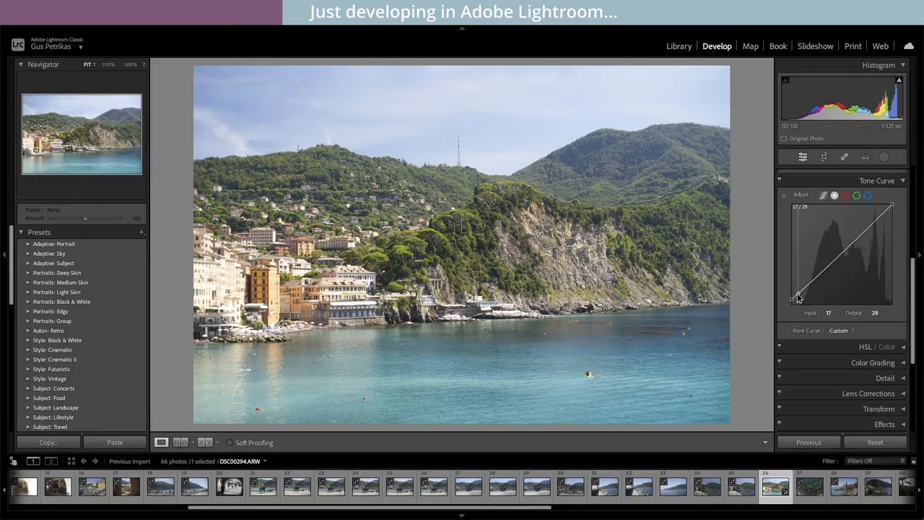
Place shadow and midtone points on the point curve, darkening the shadows slightly
left_click_drag(797, 298, 797, 301)
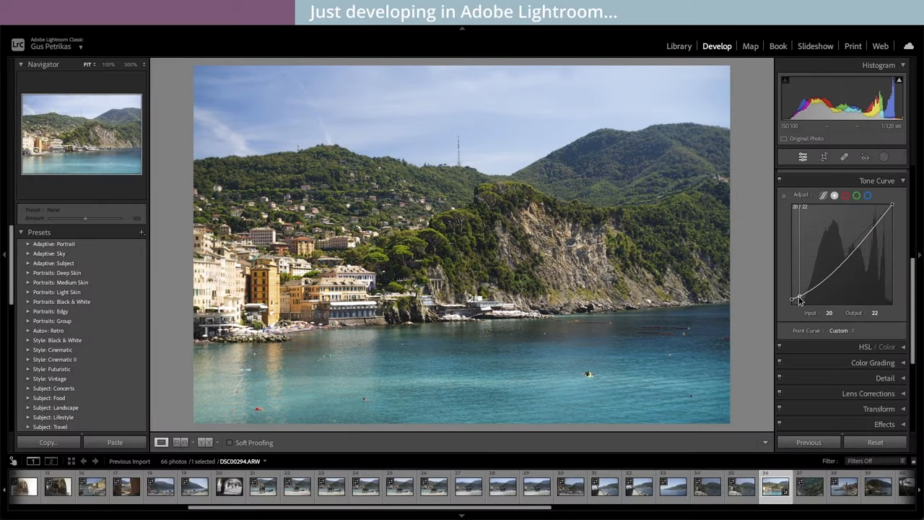
left_click_drag(797, 298, 826, 277)
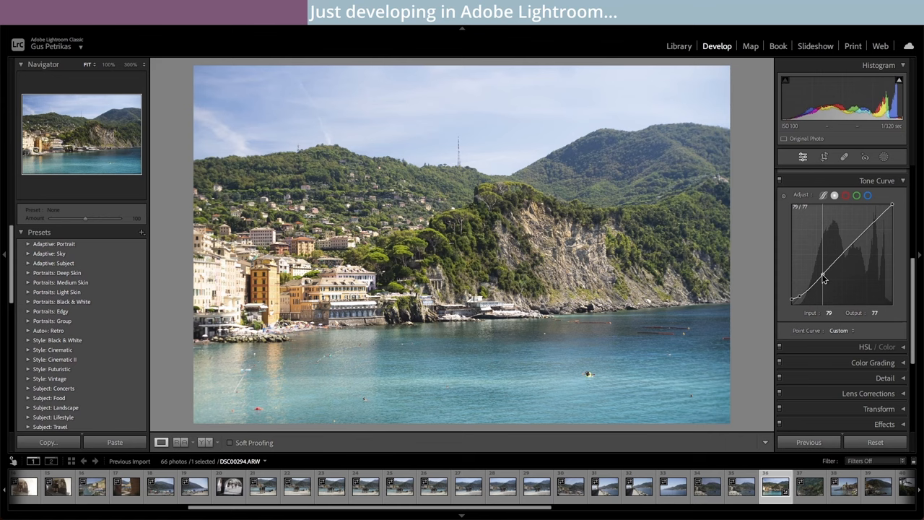
left_click_drag(823, 277, 872, 229)
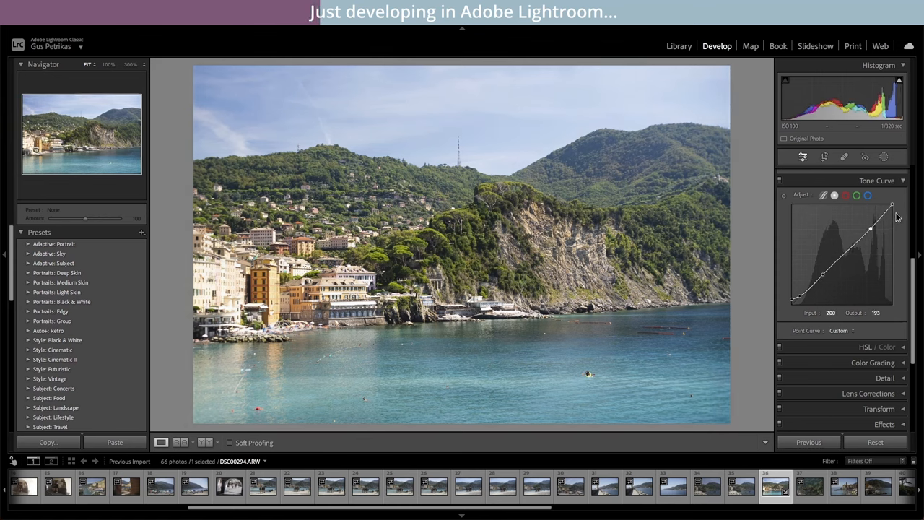
Add a highlight point and pull the white point down to soften the brightest whites
left_click_drag(872, 210, 892, 208)
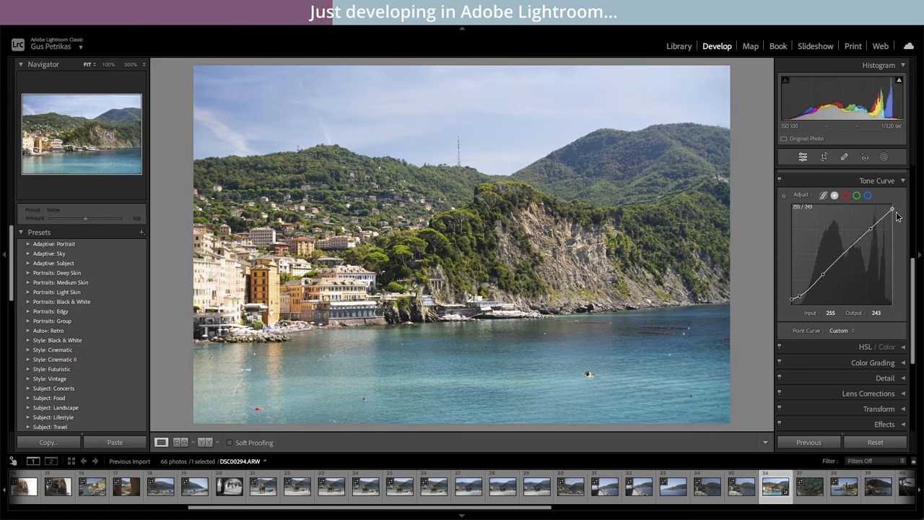
left_click_drag(892, 211, 892, 215)
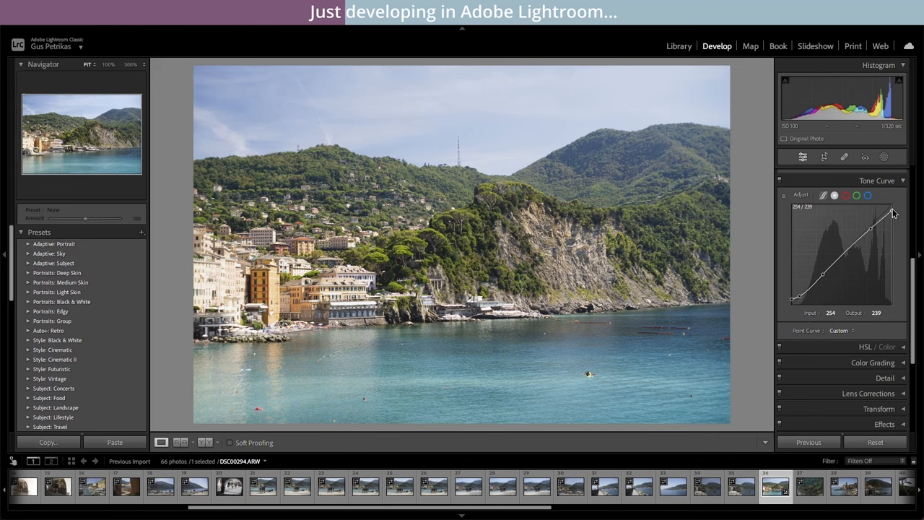
left_click_drag(893, 210, 873, 230)
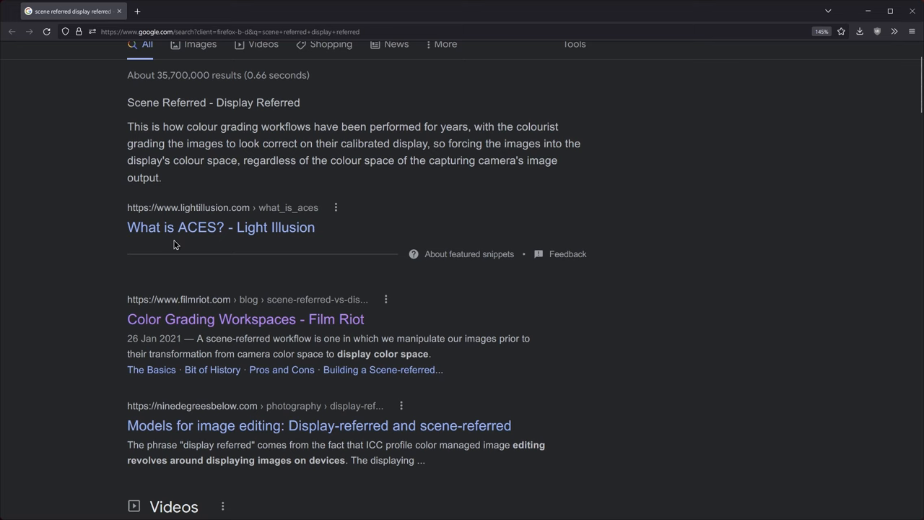
scroll("down", 3)
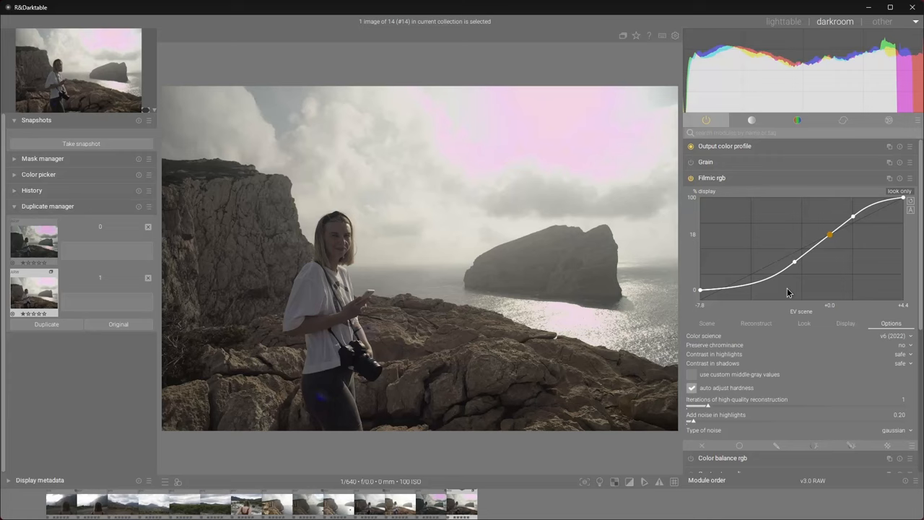
left_click(757, 323)
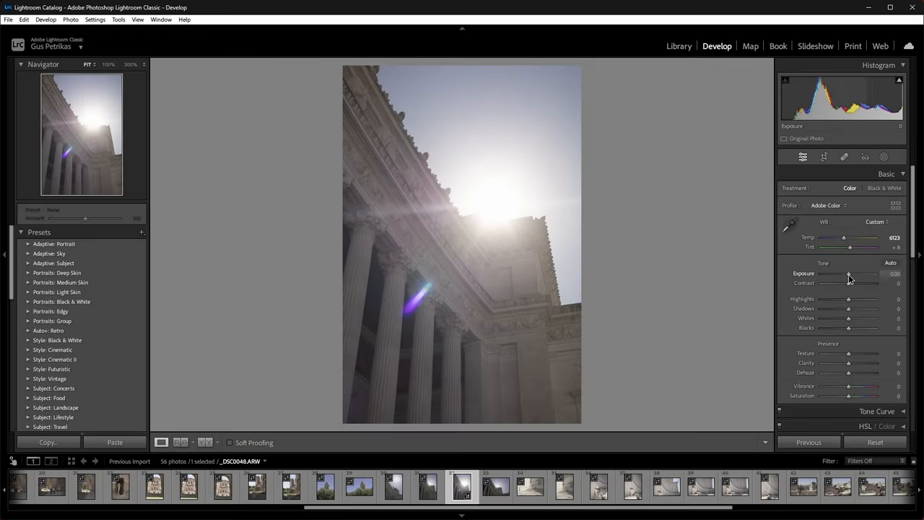
Try the building photo's Exposure brighter and darker, return to neutral, and list the camera profiles
left_click_drag(850, 274, 855, 274)
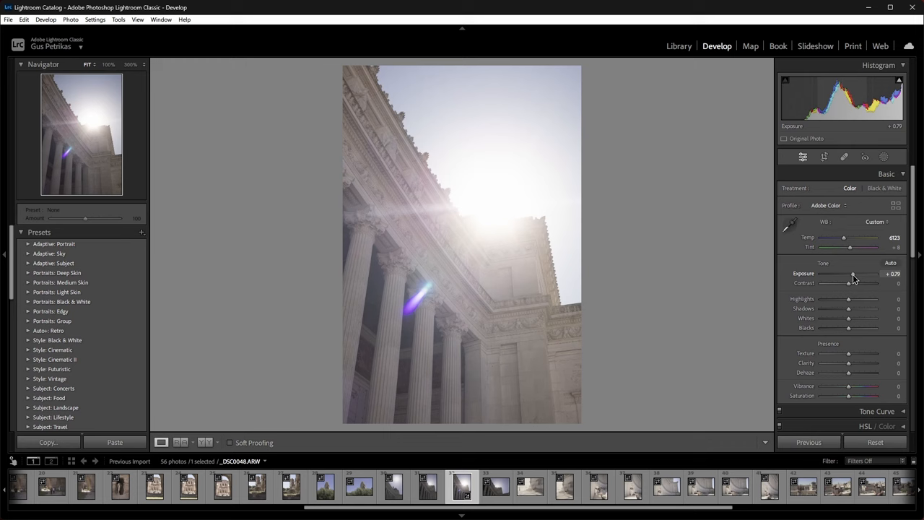
left_click_drag(855, 274, 843, 275)
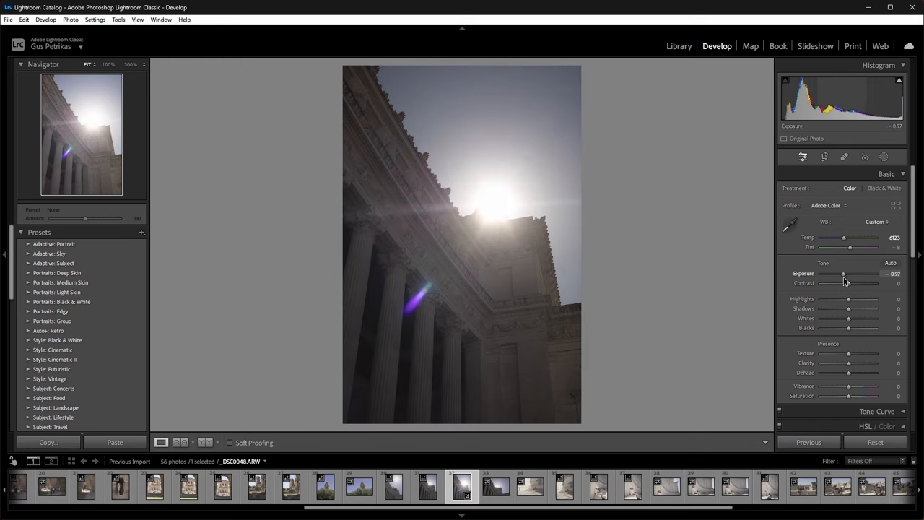
left_click_drag(843, 275, 850, 274)
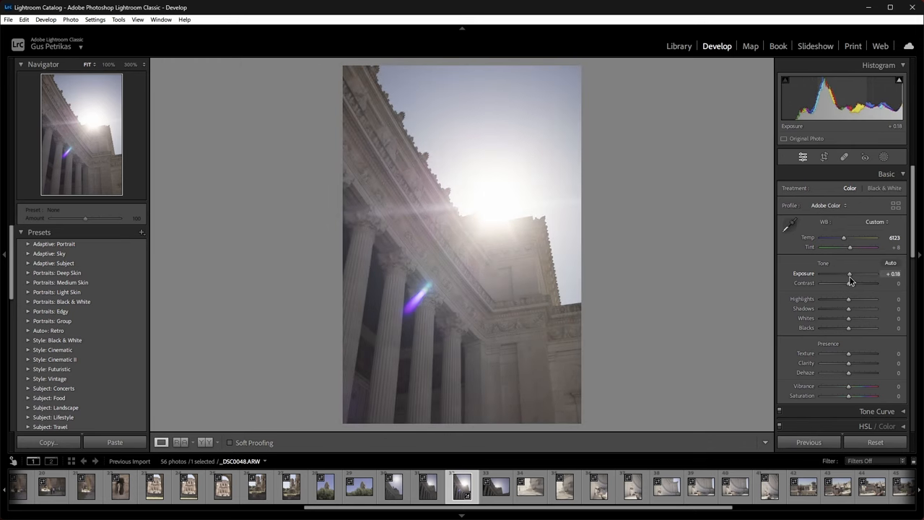
left_click(825, 205)
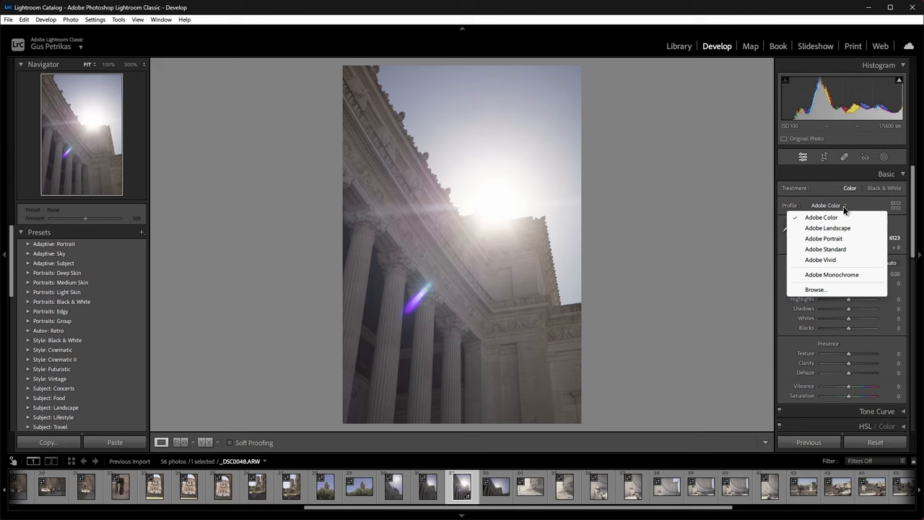
mouse_move(917, 236)
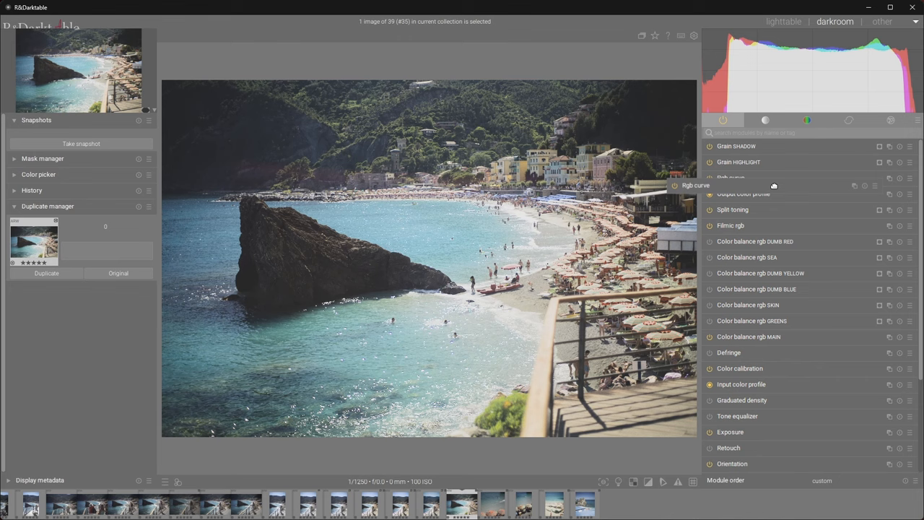
mouse_move(719, 176)
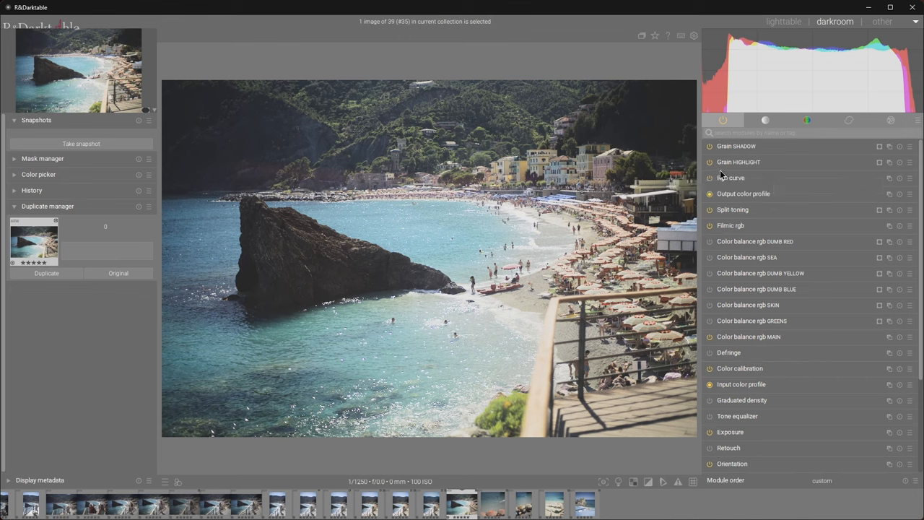
Show the rgb curve instance options and expand the rgb curve module
scroll("down", 3)
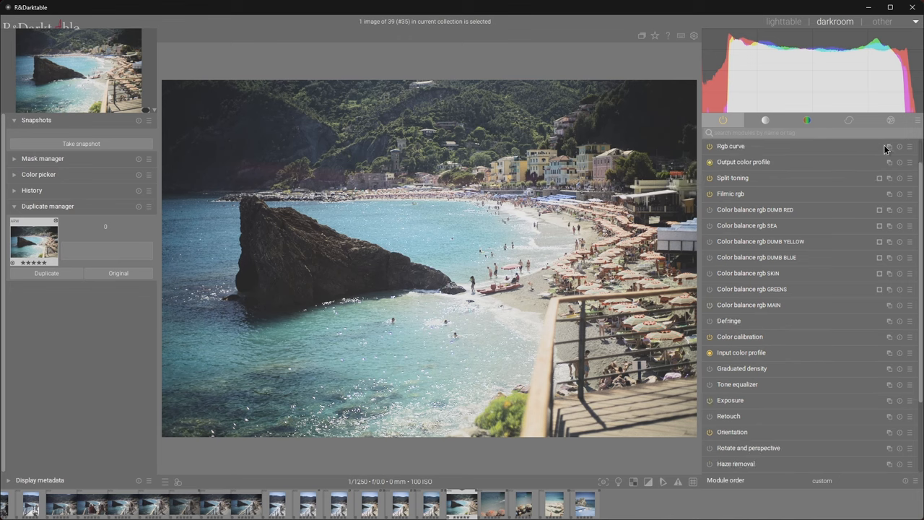
left_click(909, 146)
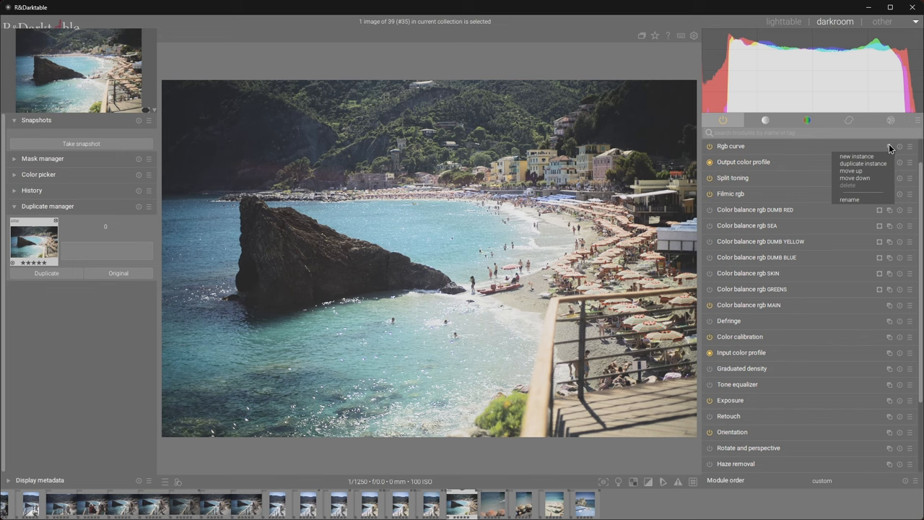
left_click(730, 146)
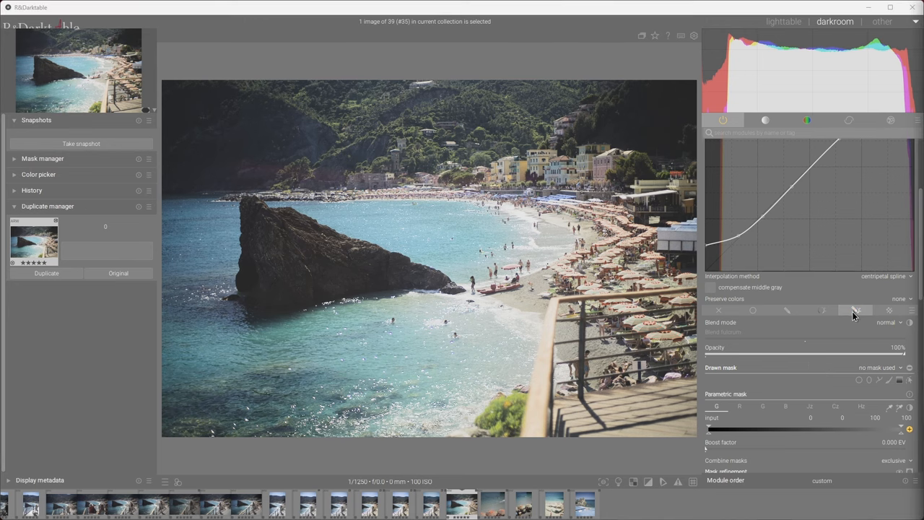
mouse_move(854, 310)
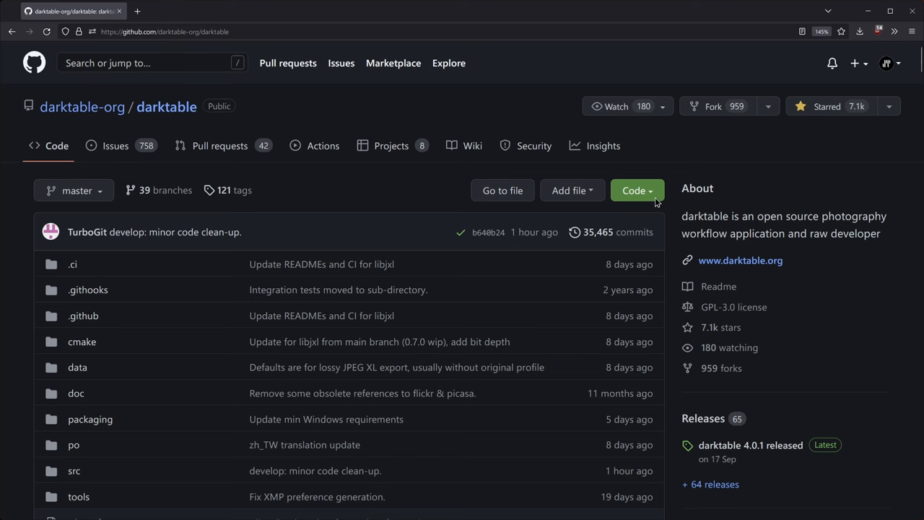
Leave the darktable GitHub page for the Google News results on Adobe and Pantone
left_click(633, 191)
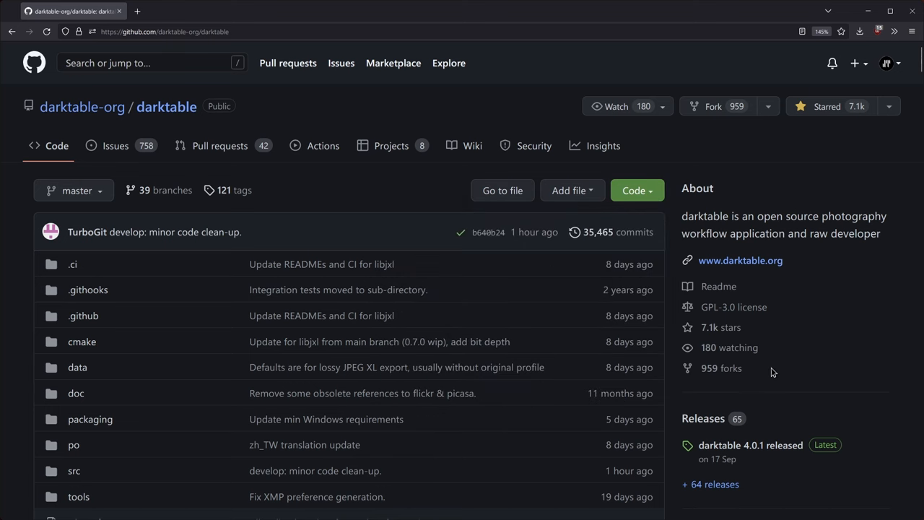
mouse_move(715, 368)
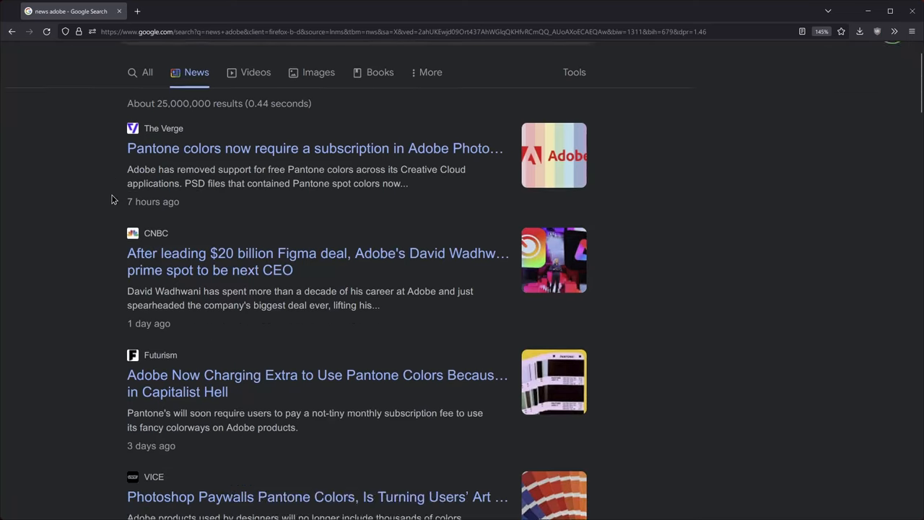
scroll("down", 3)
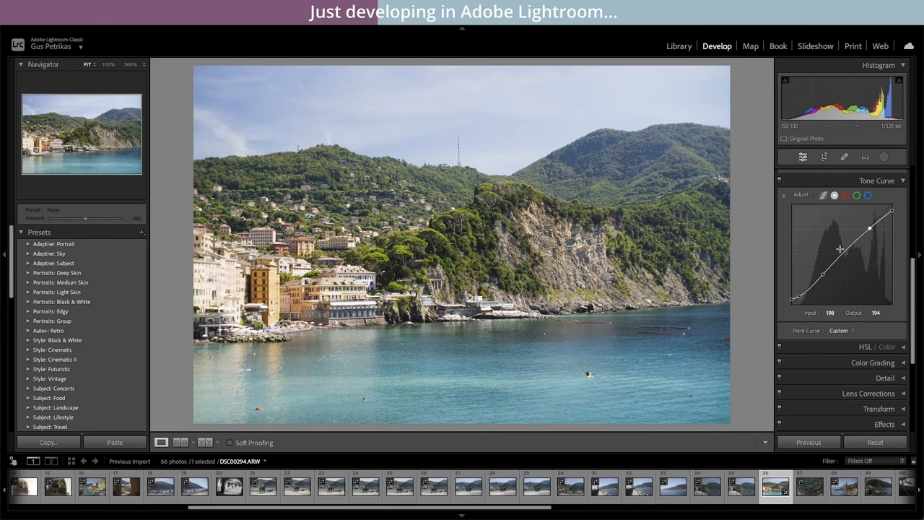
mouse_move(812, 254)
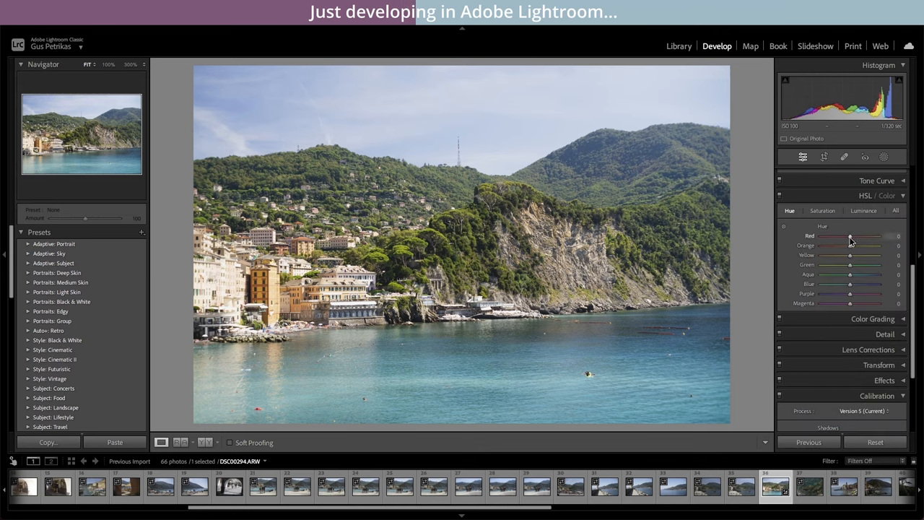
In HSL / Color, shift the Green hue to the right
left_click(823, 211)
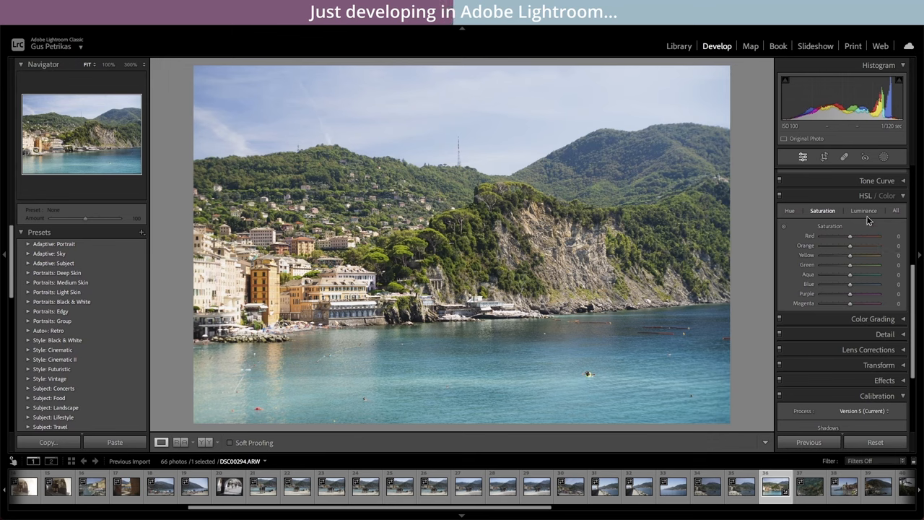
left_click(789, 210)
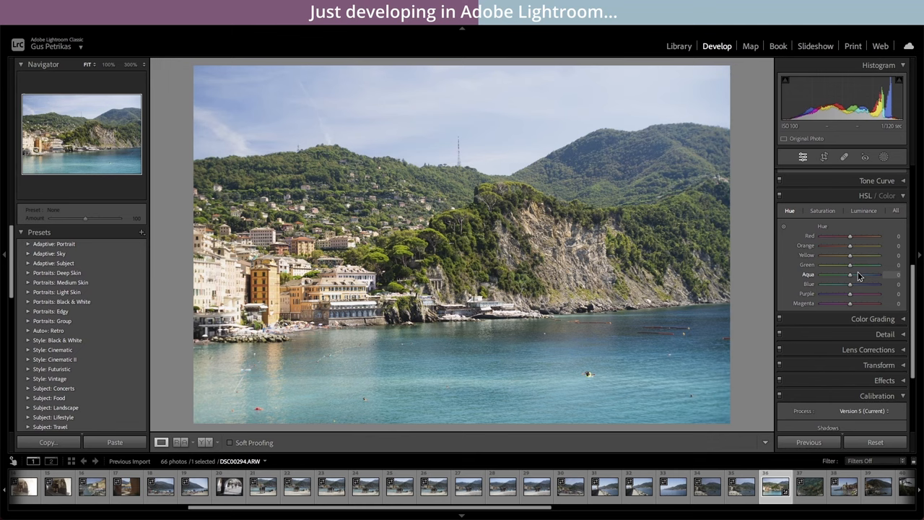
mouse_move(849, 265)
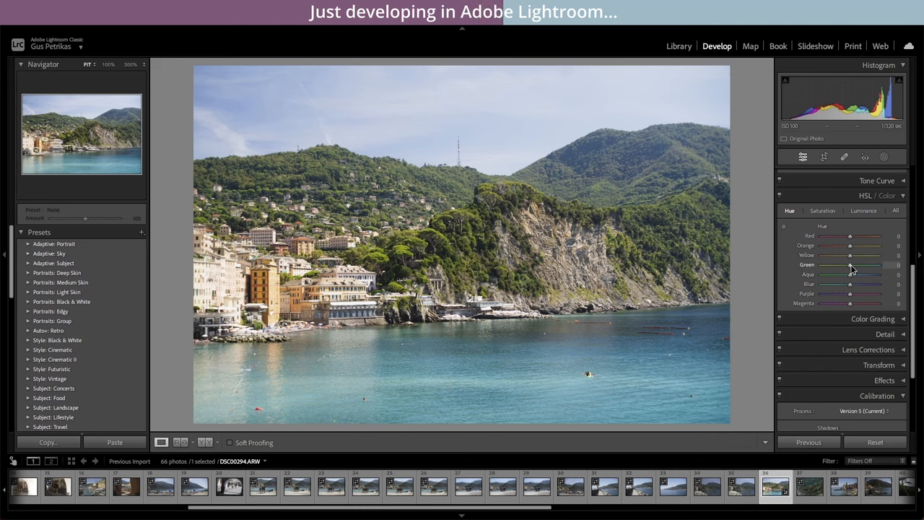
left_click_drag(851, 264, 860, 264)
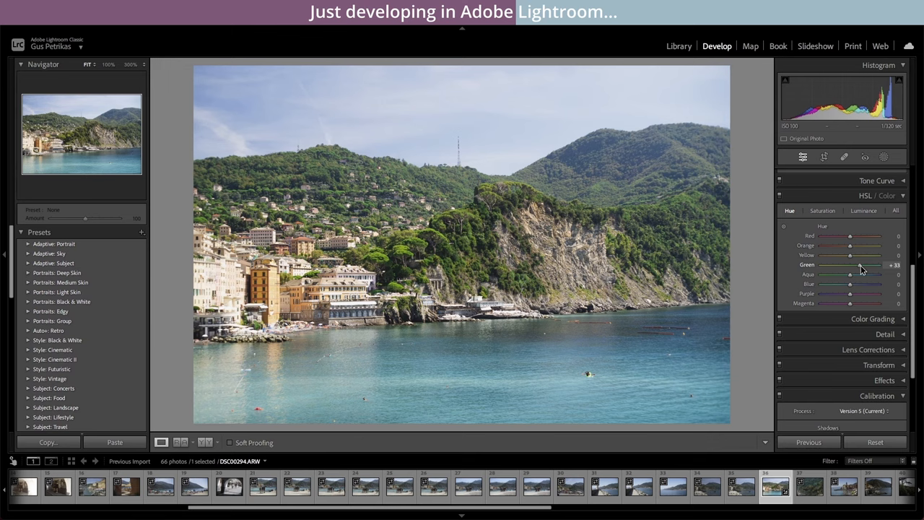
left_click_drag(851, 264, 853, 264)
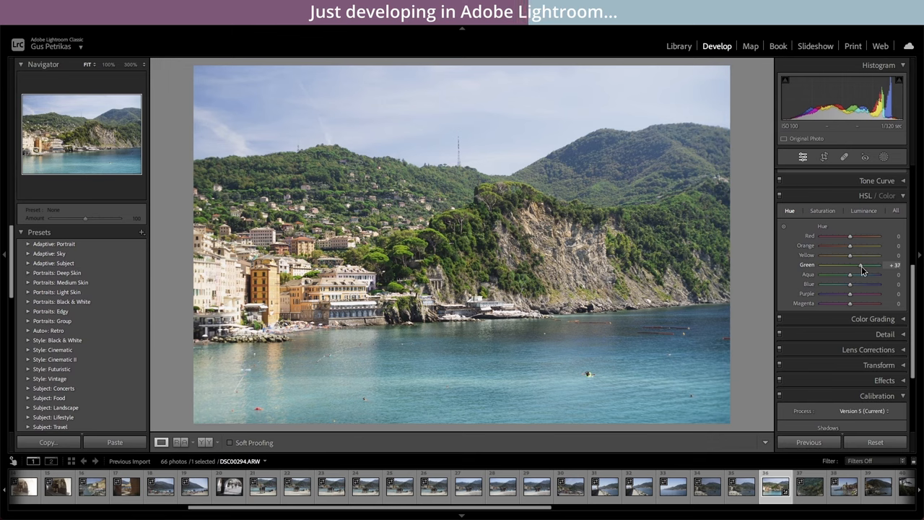
Lower the Green saturation slightly
left_click(823, 210)
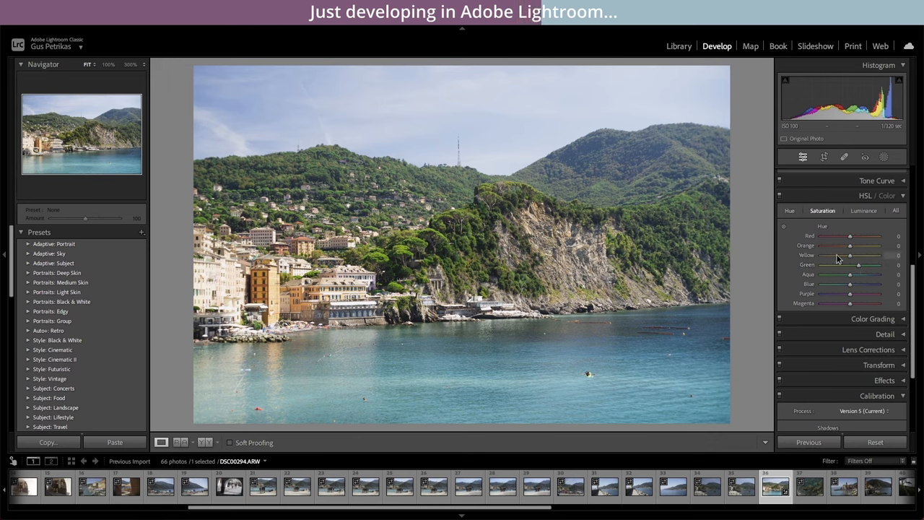
left_click_drag(858, 265, 844, 264)
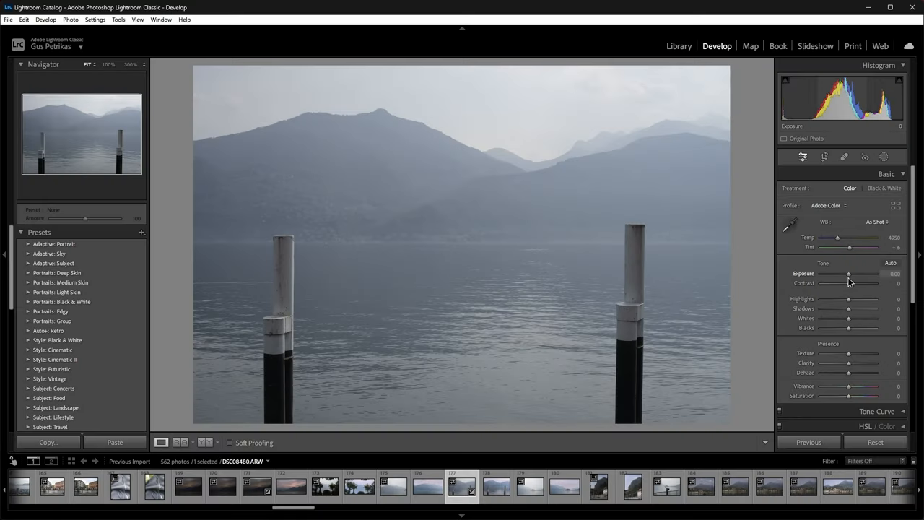
Lower the misty lake photo's Exposure slightly
left_click_drag(851, 273, 846, 273)
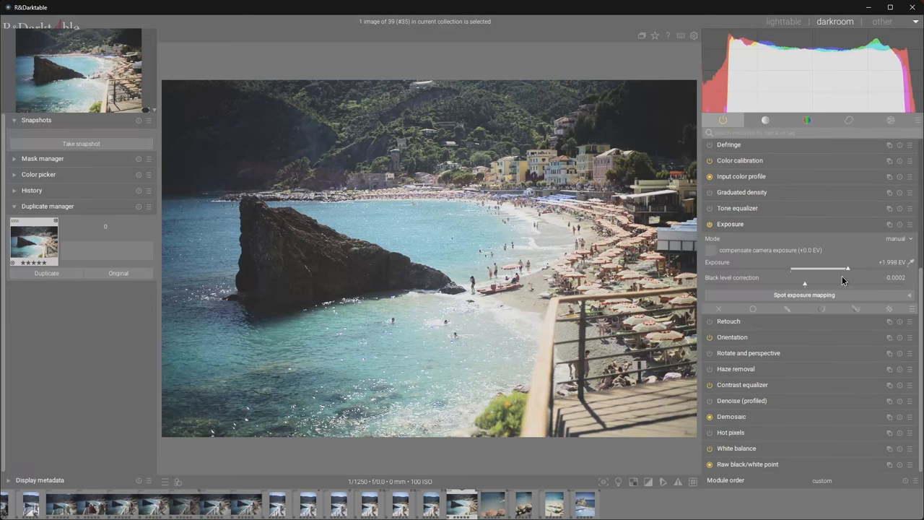
Nudge the exposure EV slider down then back up to fine-tune the beach photo
left_click_drag(849, 269, 837, 269)
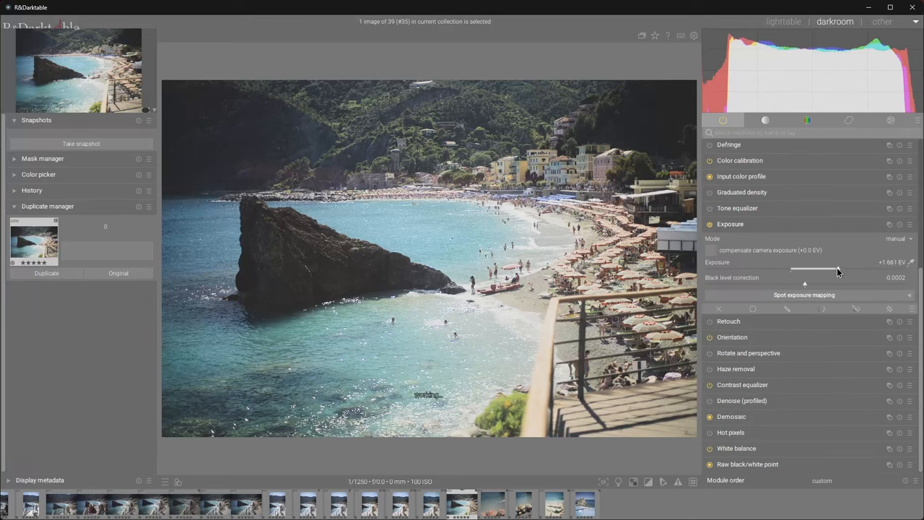
left_click_drag(820, 269, 838, 269)
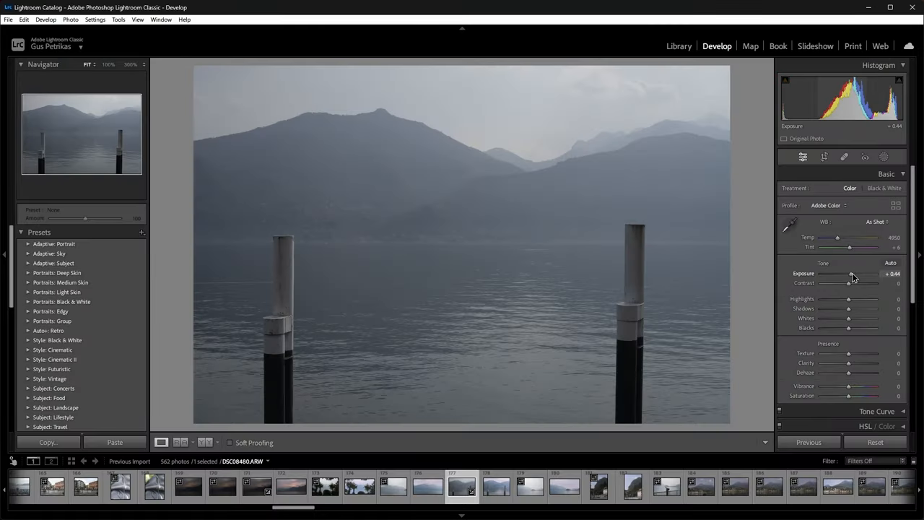
Brighten the misty lake photo with the Basic panel's Exposure slider
left_click_drag(855, 274, 843, 274)
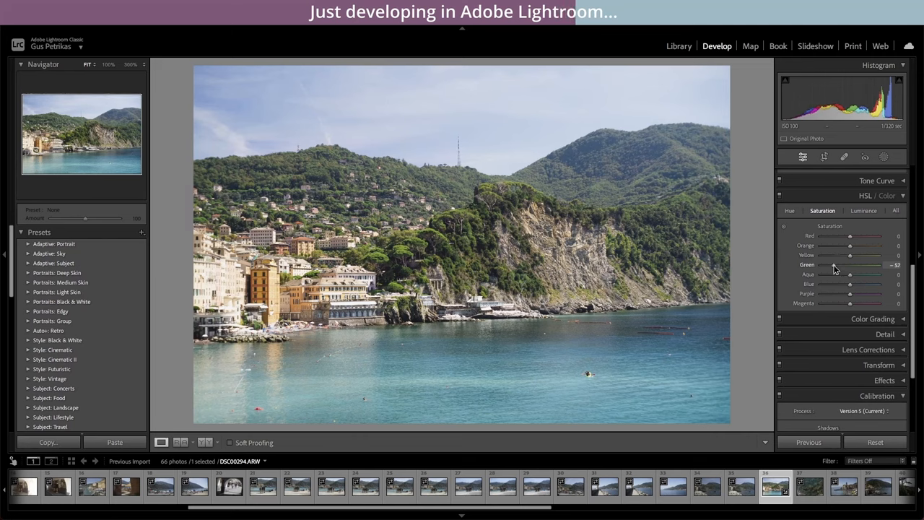
Raise the greens' saturation, adjust their luminance, and collapse the HSL panel
left_click_drag(837, 264, 855, 264)
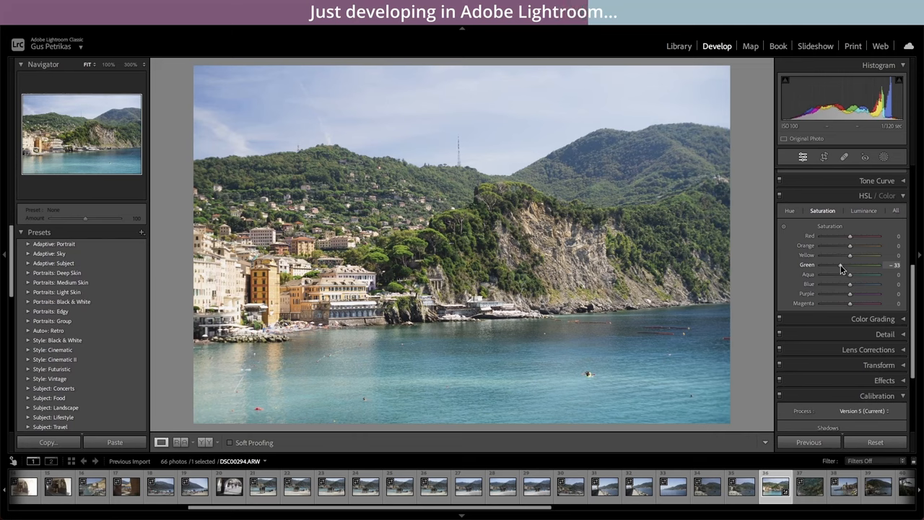
left_click(863, 211)
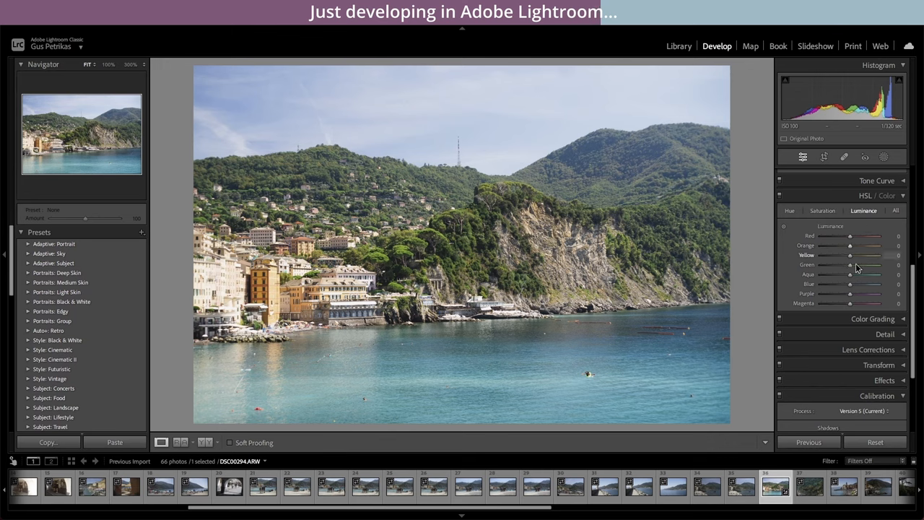
left_click_drag(850, 264, 837, 264)
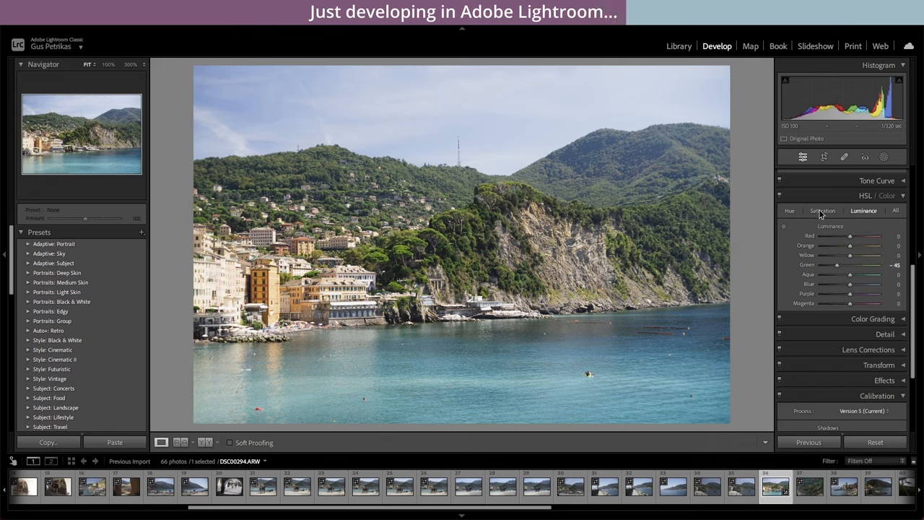
left_click(823, 211)
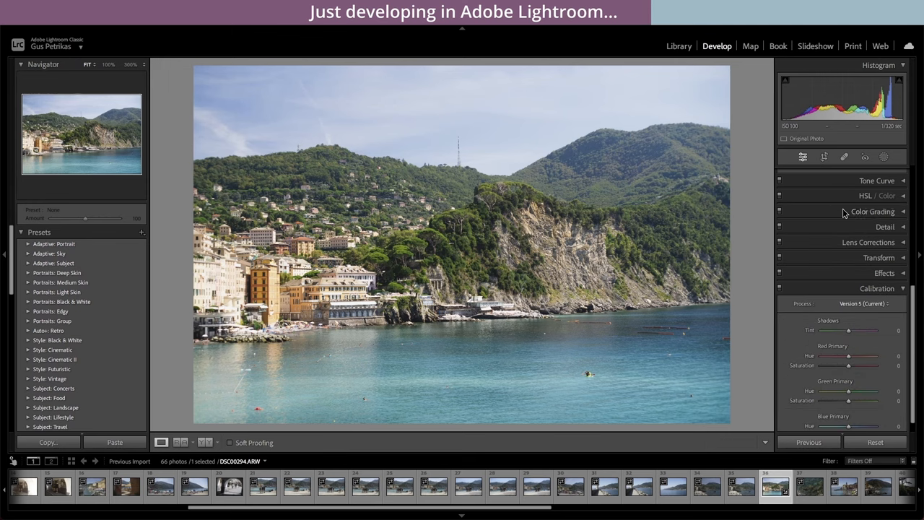
Raise the luminance noise reduction amount in the Detail panel
left_click(872, 211)
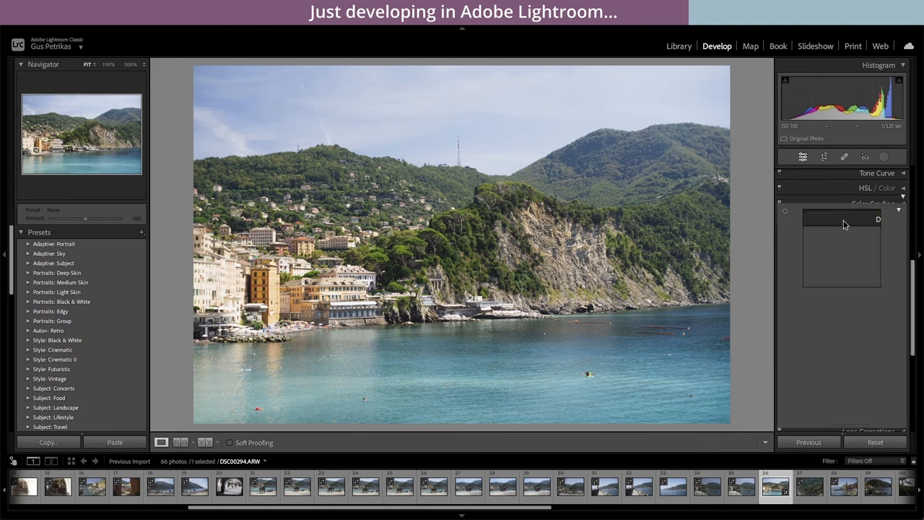
scroll("down", 3)
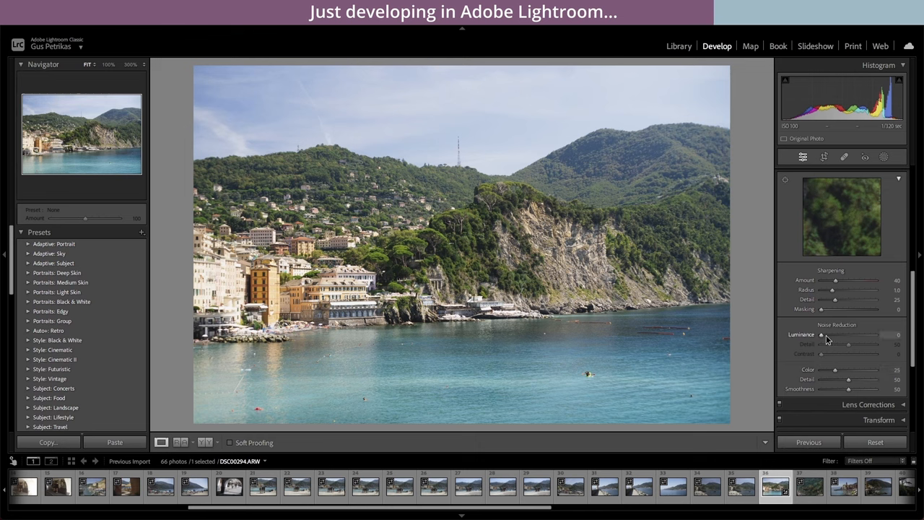
left_click_drag(820, 335, 829, 335)
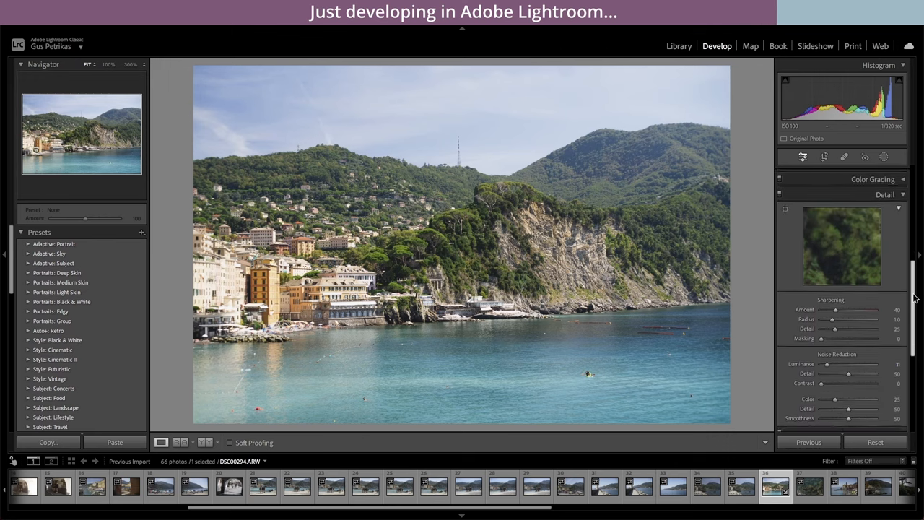
scroll("down", 3)
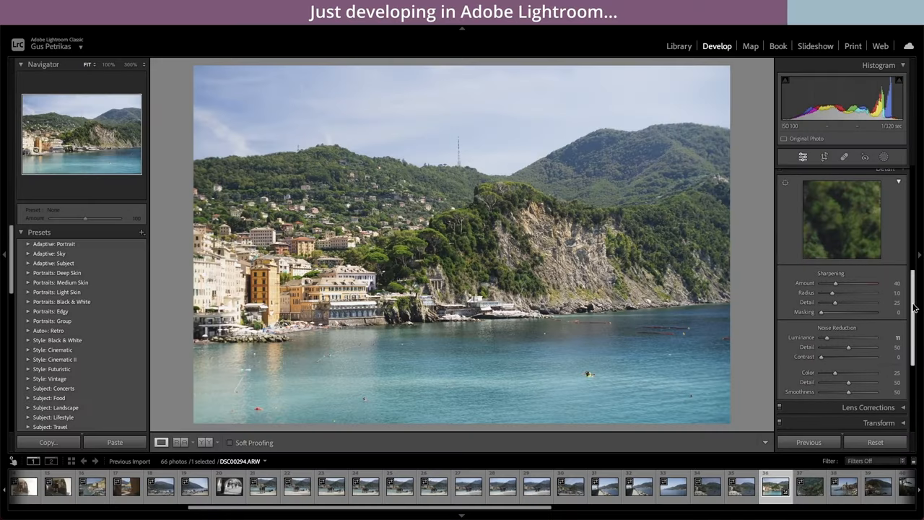
scroll("down", 3)
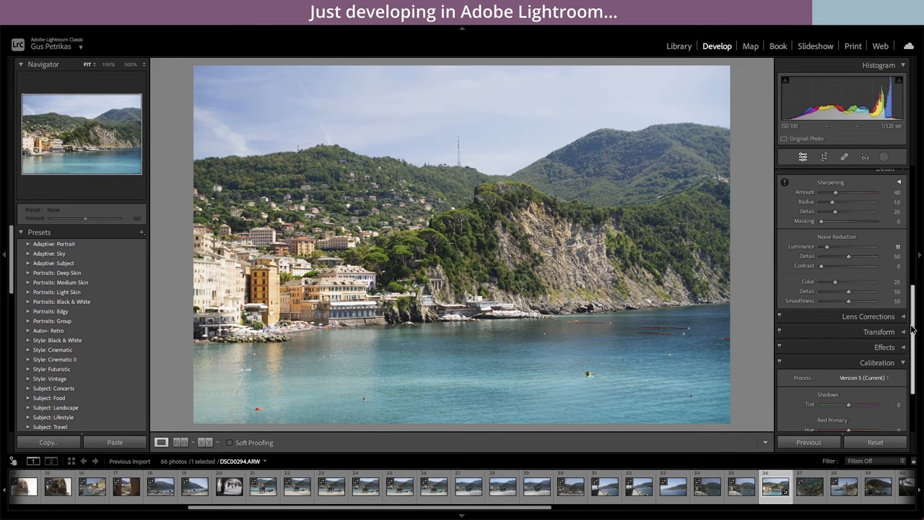
Glance at Lens Corrections, collapse it, and expand the Effects panel
left_click(869, 316)
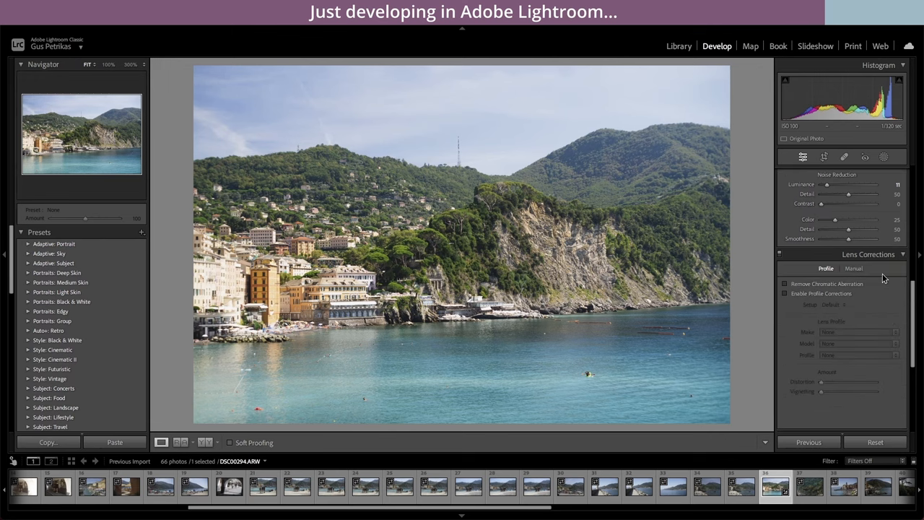
left_click(869, 254)
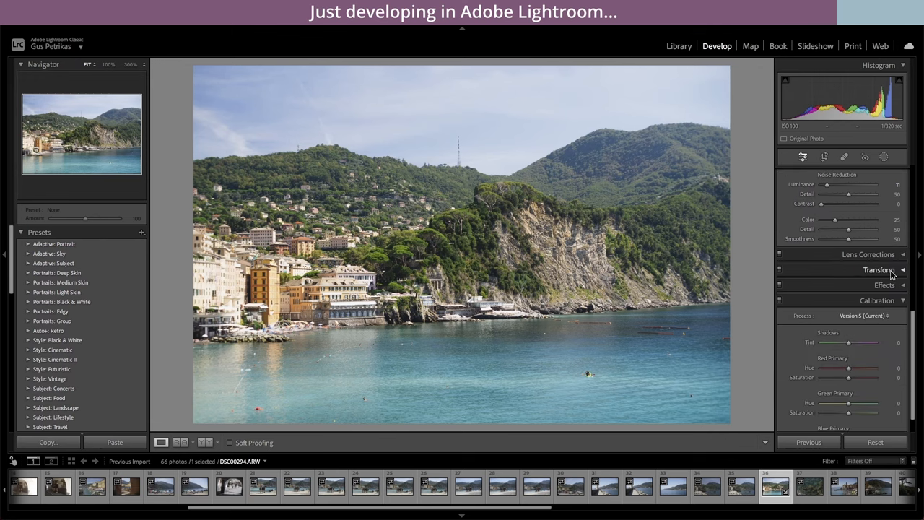
left_click(884, 284)
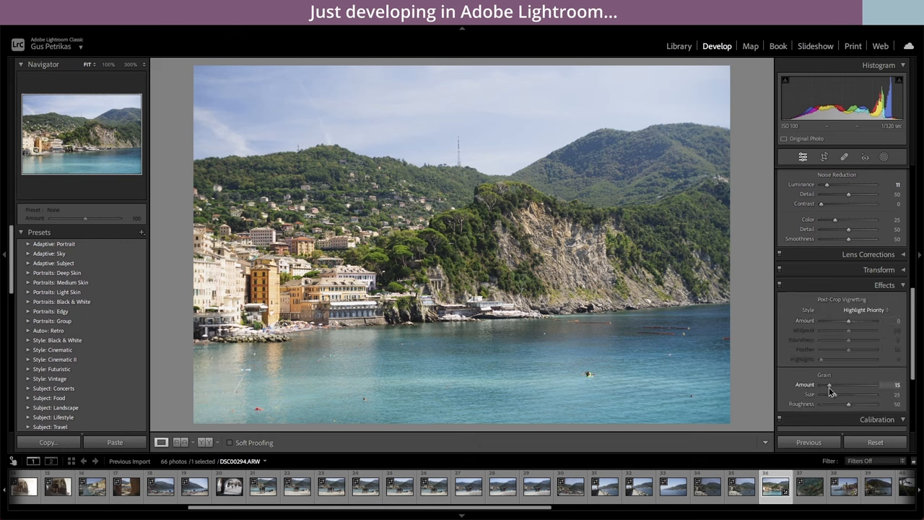
Increase the grain amount in two pulls and enlarge the grain size
left_click_drag(829, 384, 838, 384)
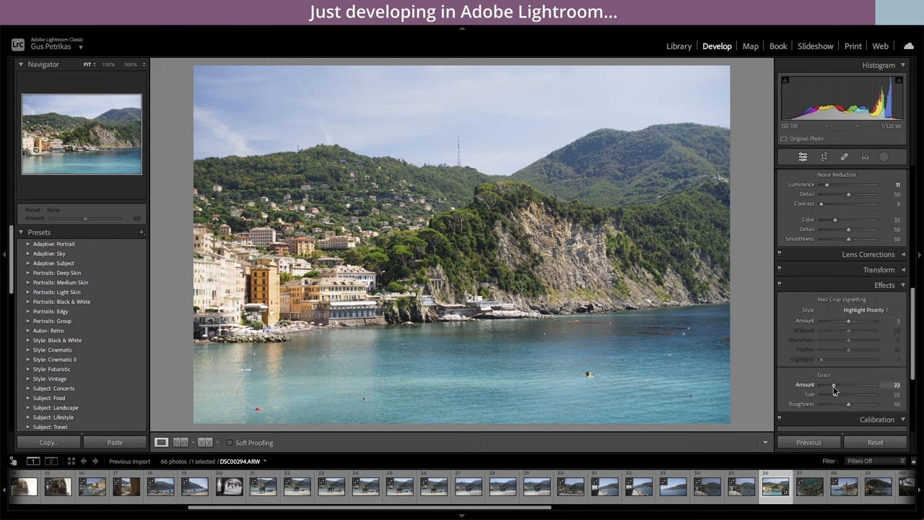
left_click_drag(854, 384, 874, 384)
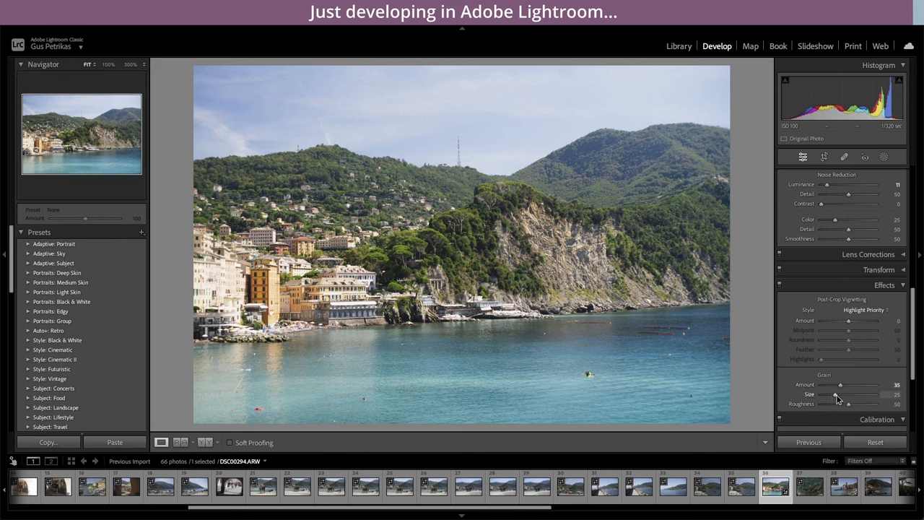
left_click_drag(851, 395, 863, 394)
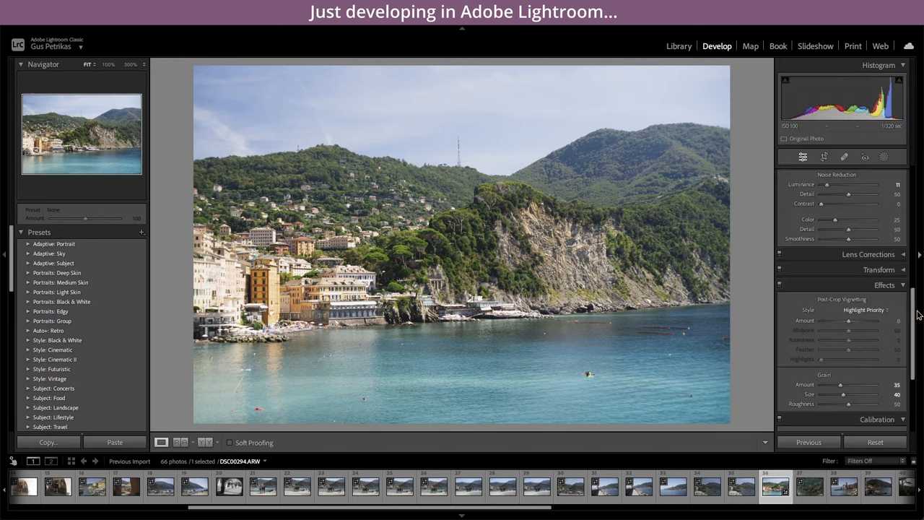
scroll("down", 3)
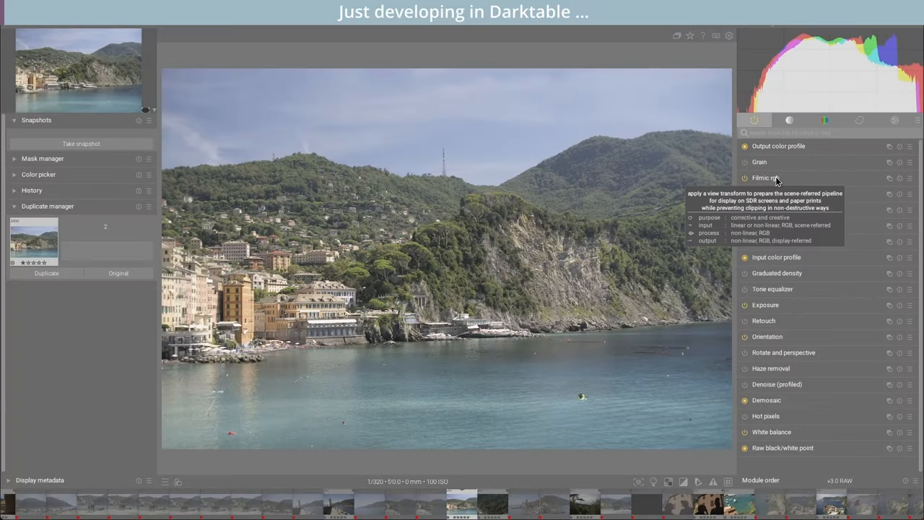
In filmic rgb's Scene settings, lower the white relative exposure
left_click(765, 178)
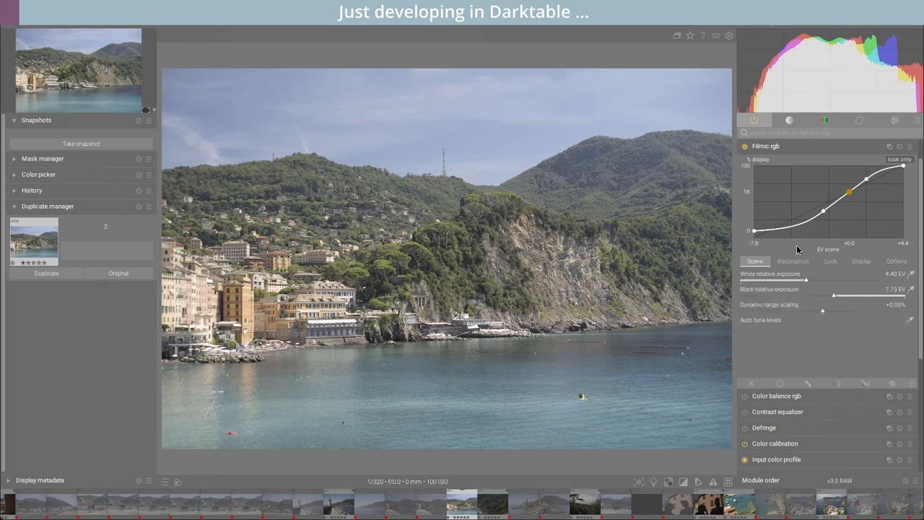
left_click(910, 321)
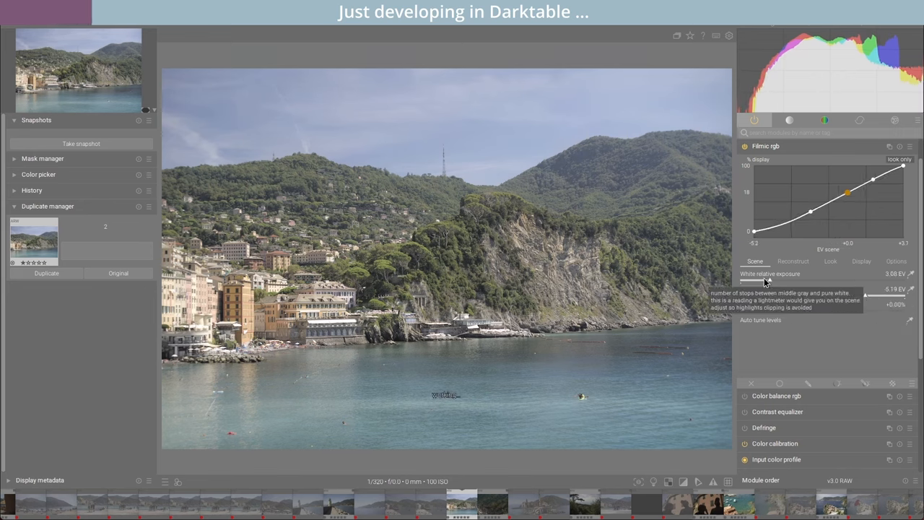
left_click_drag(849, 192, 852, 190)
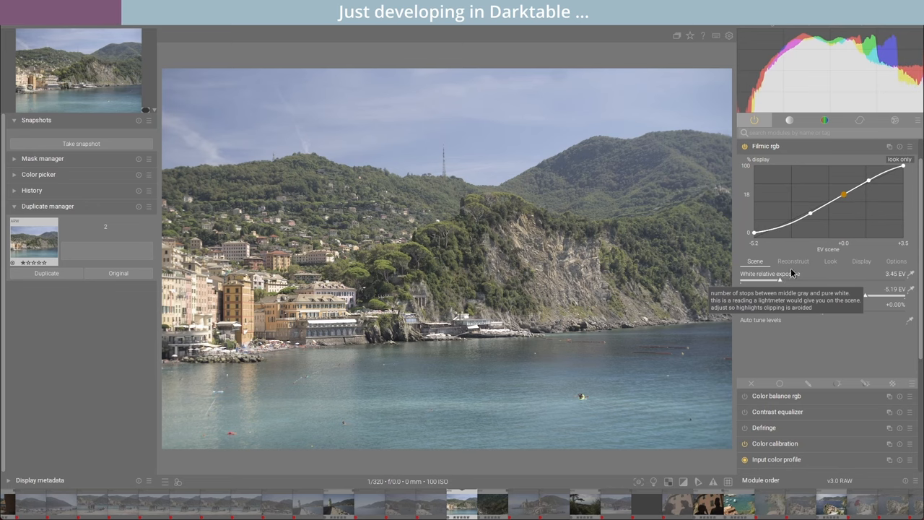
Adjust the contrast in filmic rgb's Look settings
left_click(830, 262)
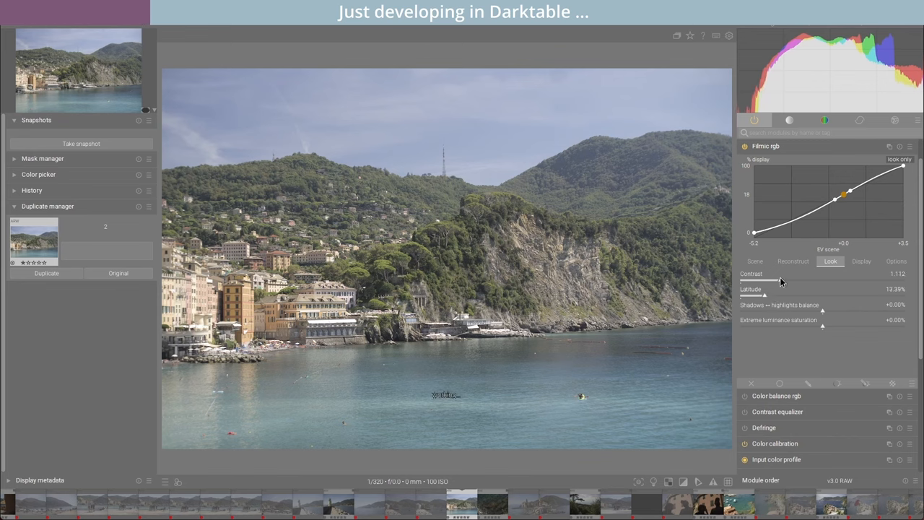
left_click_drag(780, 282, 806, 281)
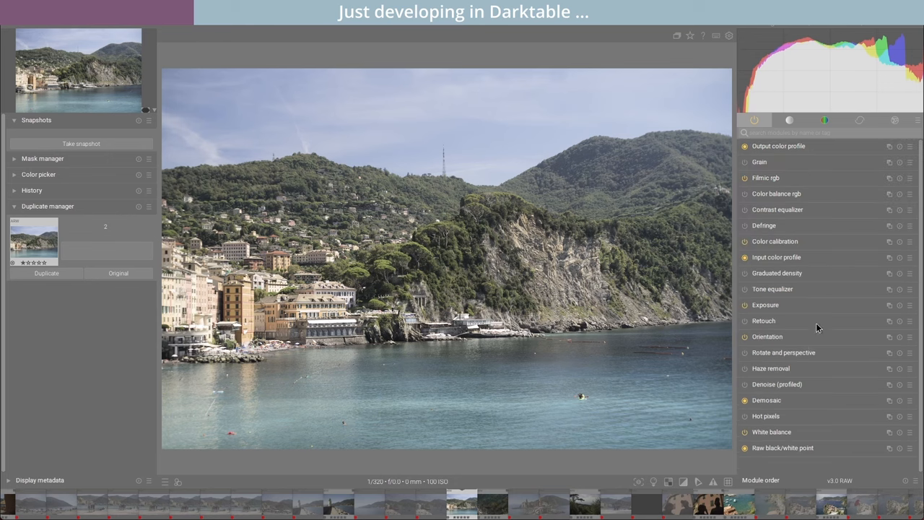
Lower the exposure slightly and fine-tune it back in the exposure module
left_click(765, 305)
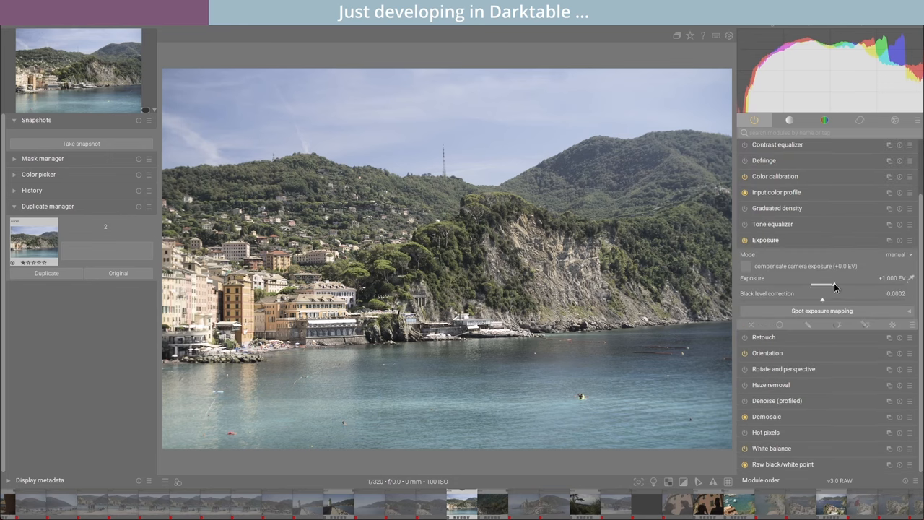
left_click_drag(831, 286, 820, 286)
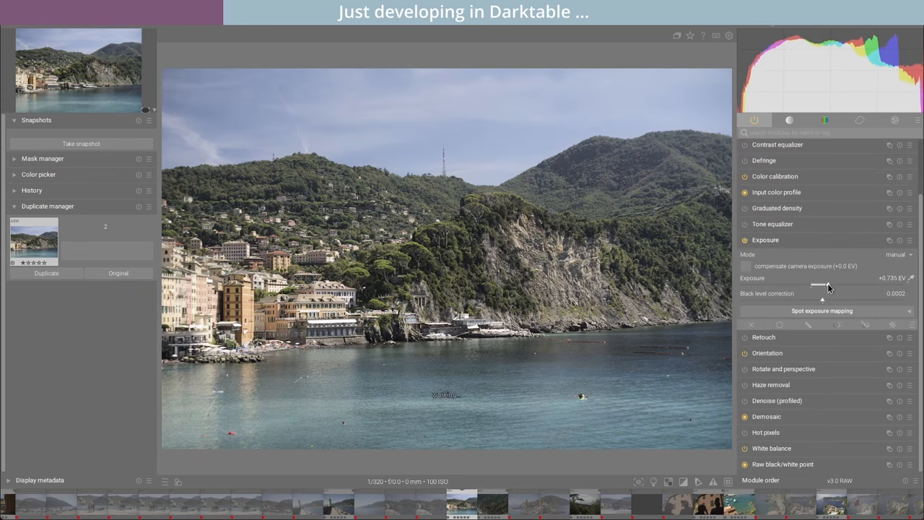
left_click_drag(822, 286, 835, 286)
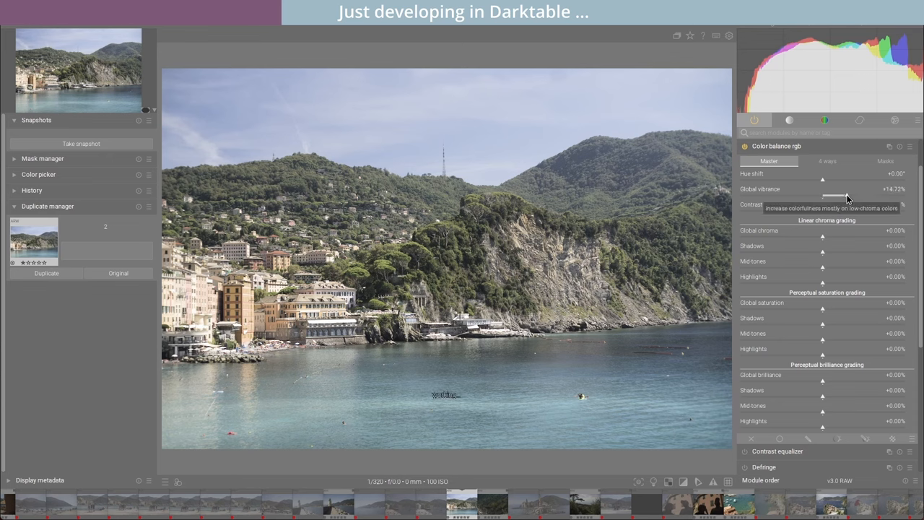
Raise global vibrance substantially and increase contrast in color balance rgb
left_click_drag(836, 197, 878, 197)
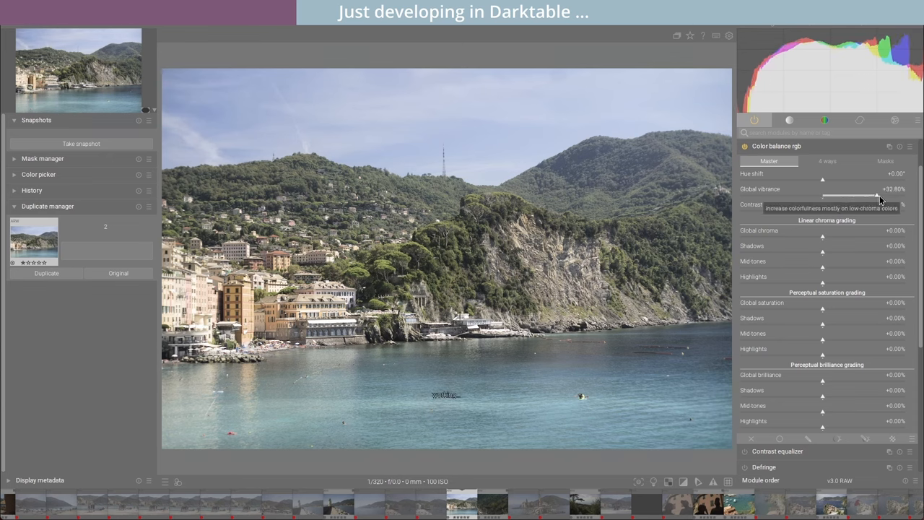
left_click_drag(855, 196, 895, 196)
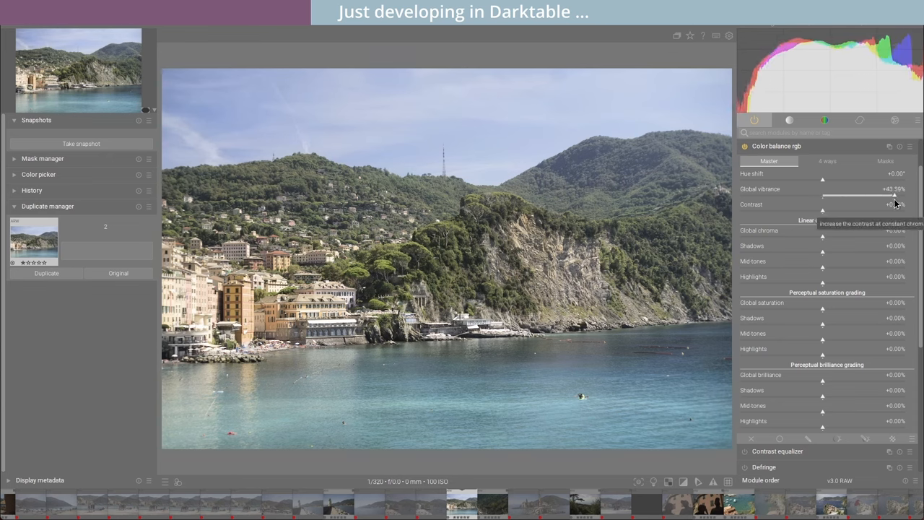
left_click_drag(895, 197, 901, 197)
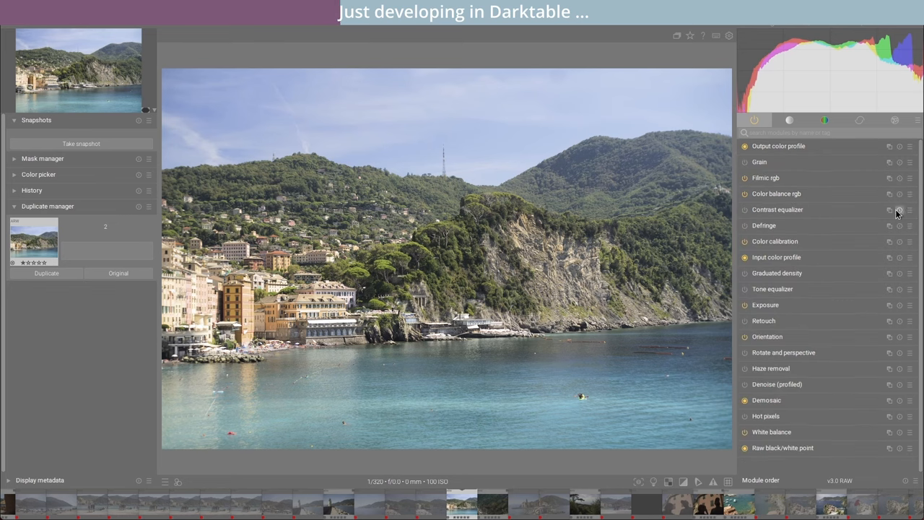
Create a second color balance rgb instance for the coastal photo
left_click(777, 194)
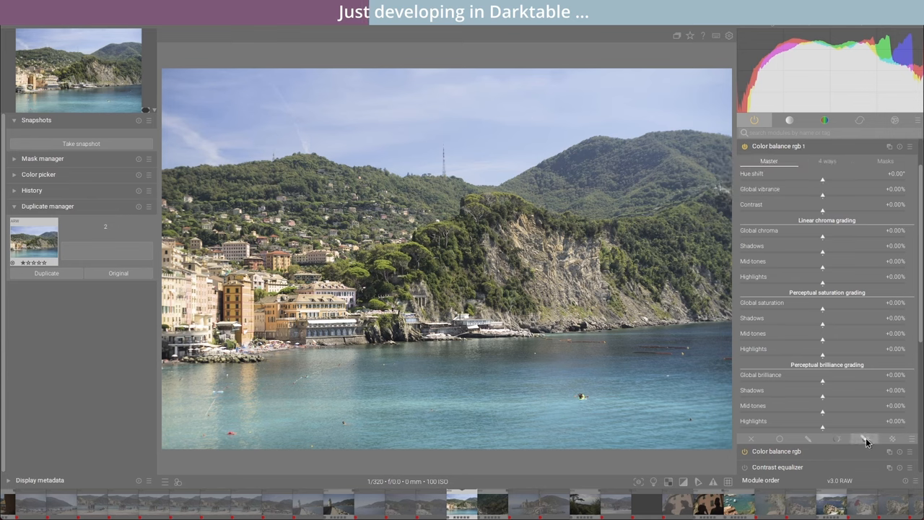
left_click(838, 287)
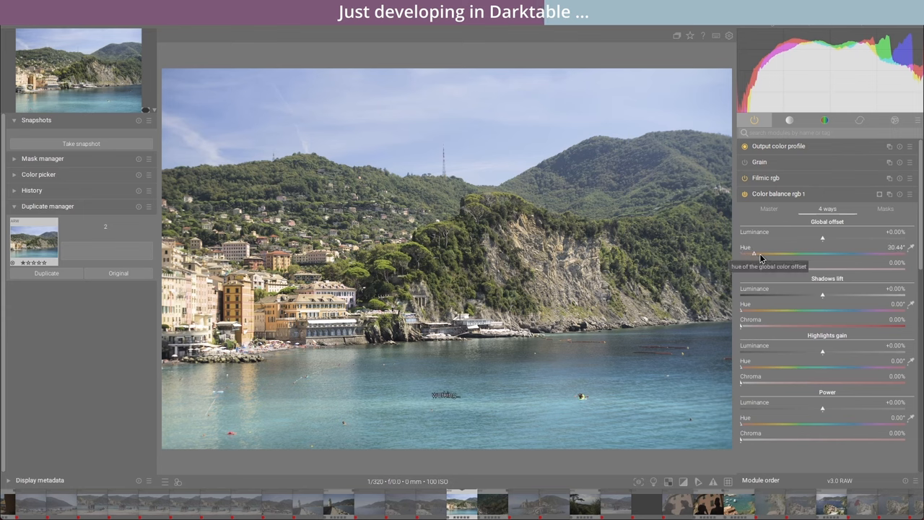
Shift the global offset hue, add chroma to it, and collapse the module
left_click_drag(754, 254, 832, 254)
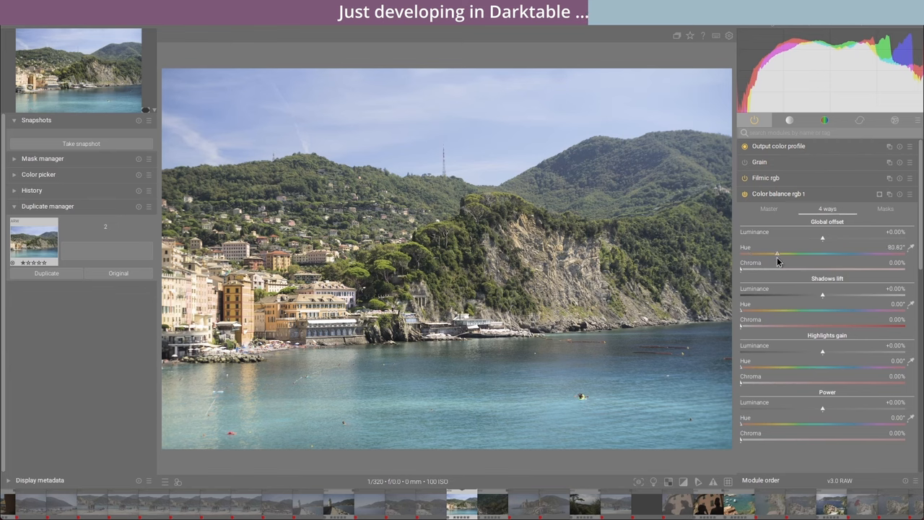
left_click_drag(778, 255, 817, 254)
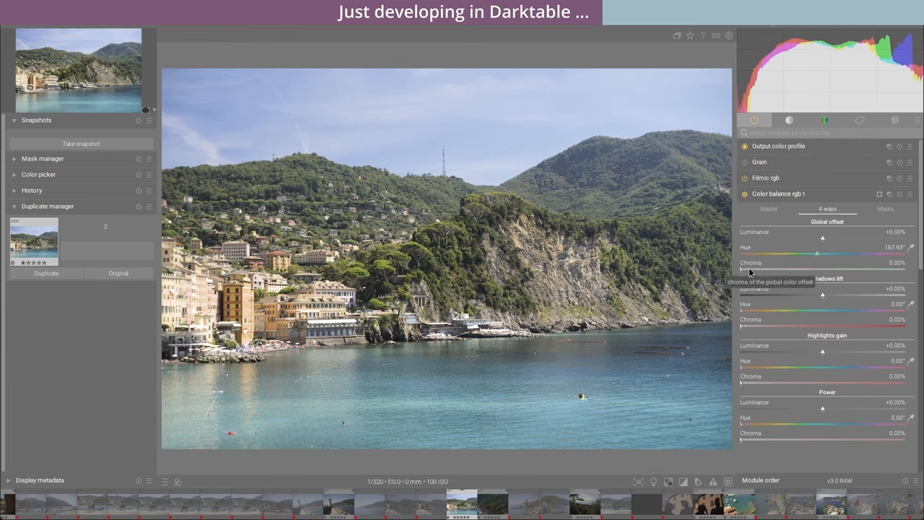
left_click_drag(744, 270, 768, 271)
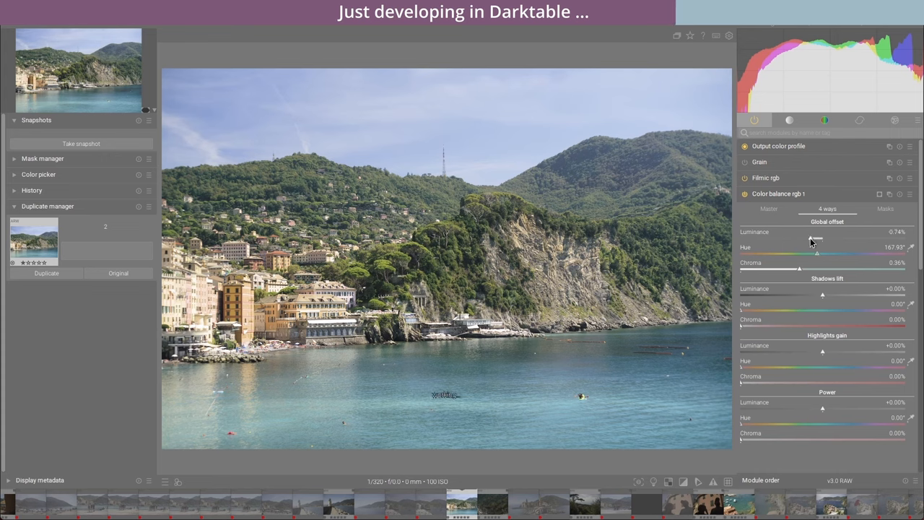
mouse_move(801, 193)
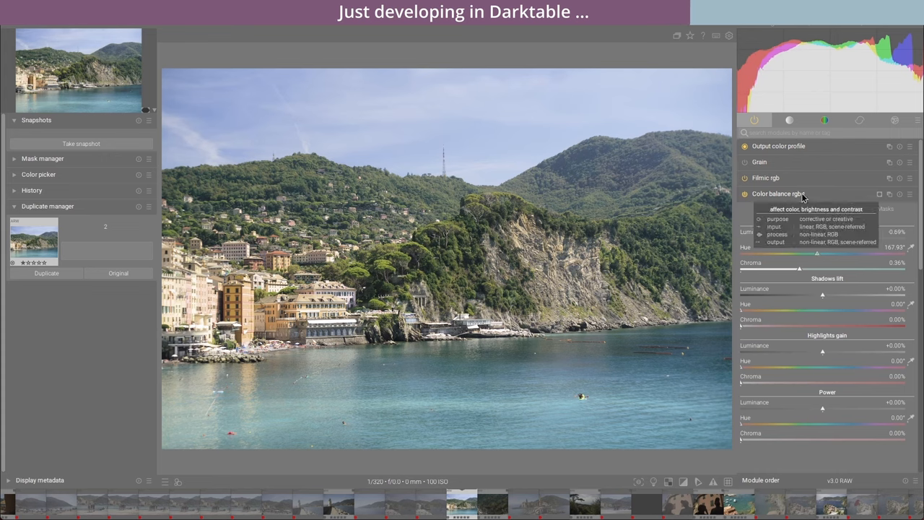
left_click(776, 194)
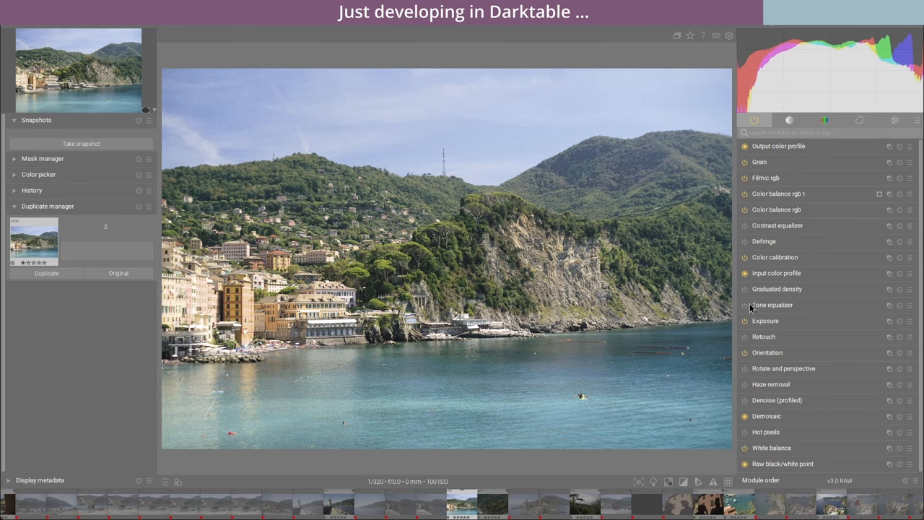
Pull the brightest exposure band down on the tone equalizer curve
left_click(772, 305)
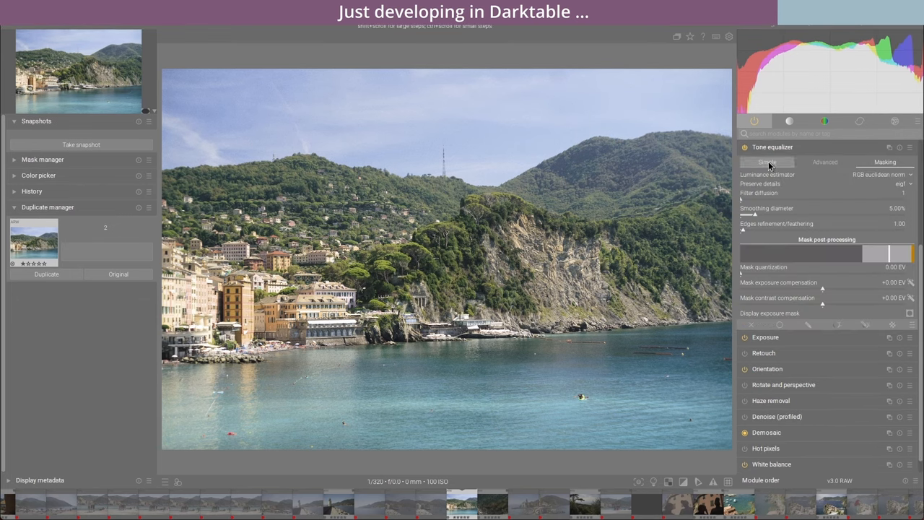
left_click(825, 161)
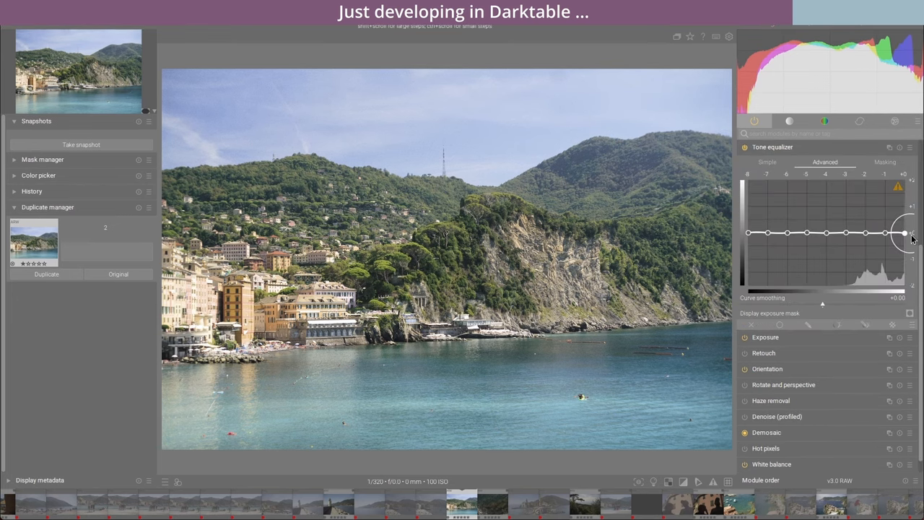
left_click_drag(904, 233, 904, 249)
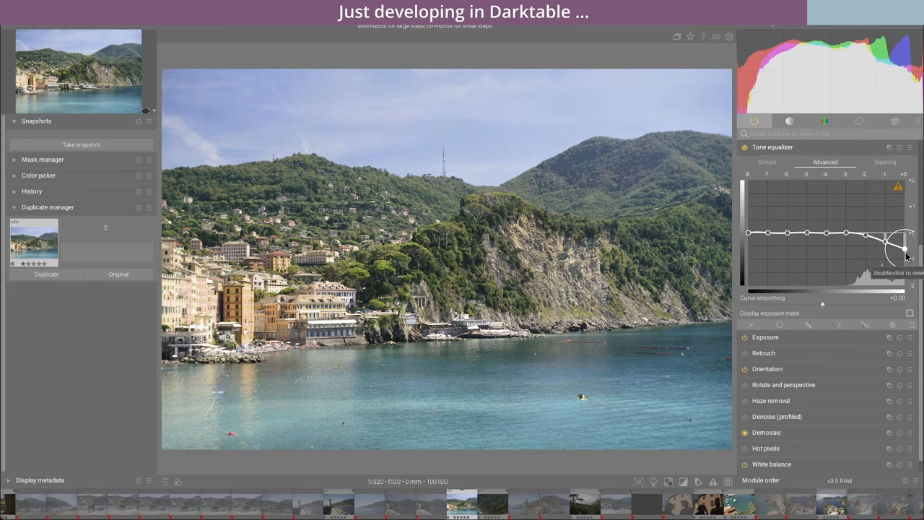